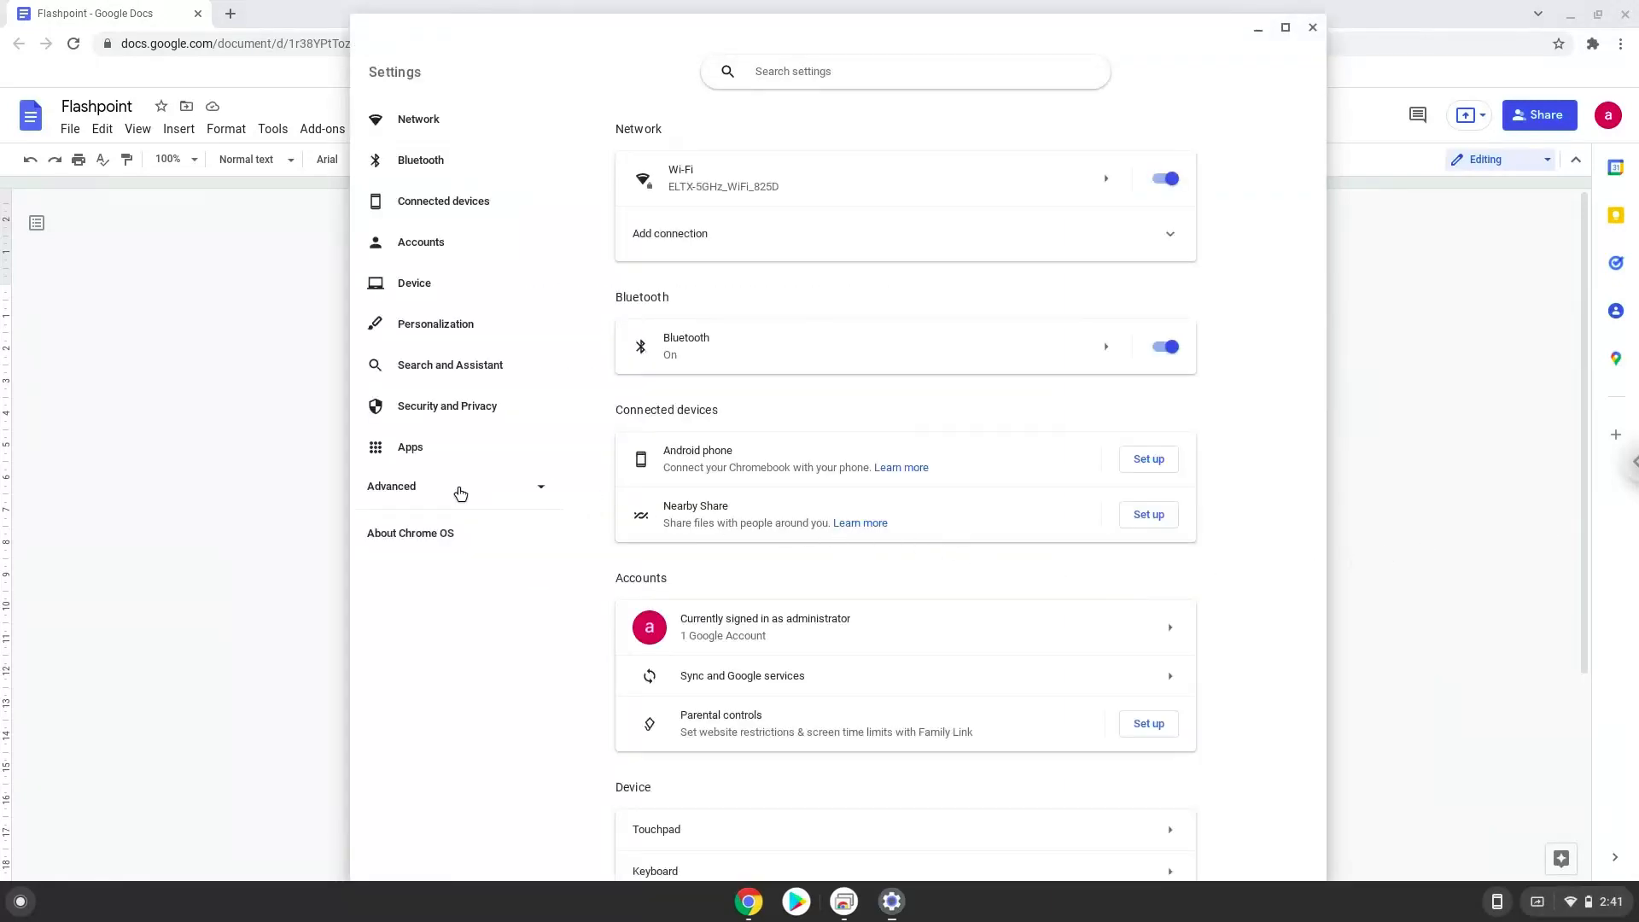
- Turn on the Linux development environment under Developers with the recommended 10 GB disk
{"action": "left_click", "coordinate": [392, 486]}
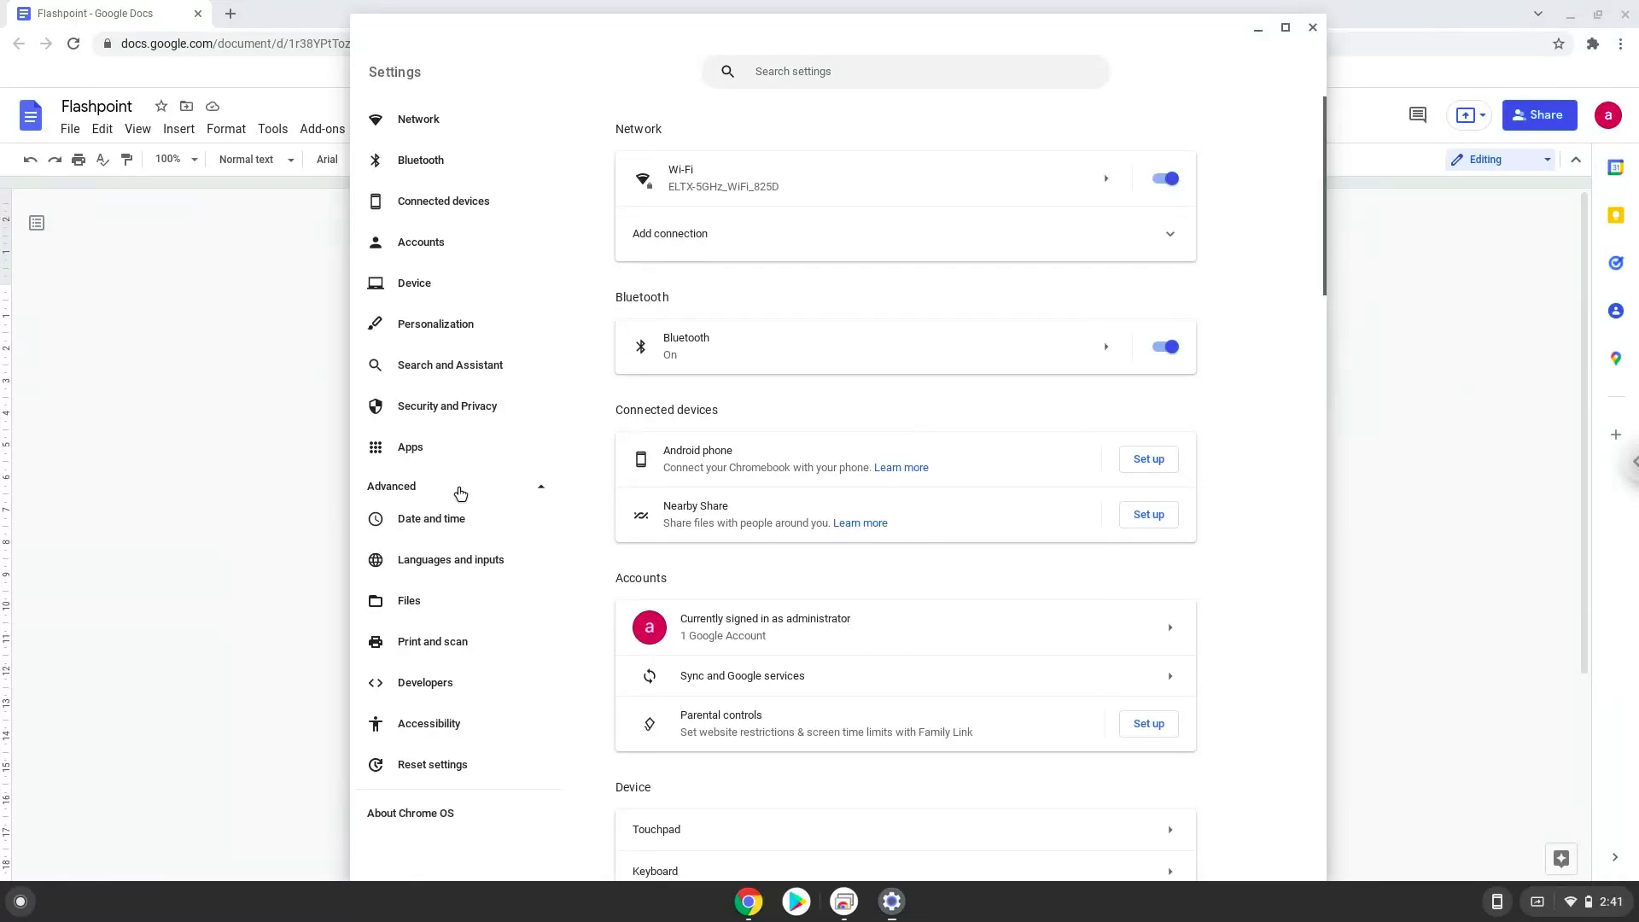
{"action": "left_click", "coordinate": [425, 683]}
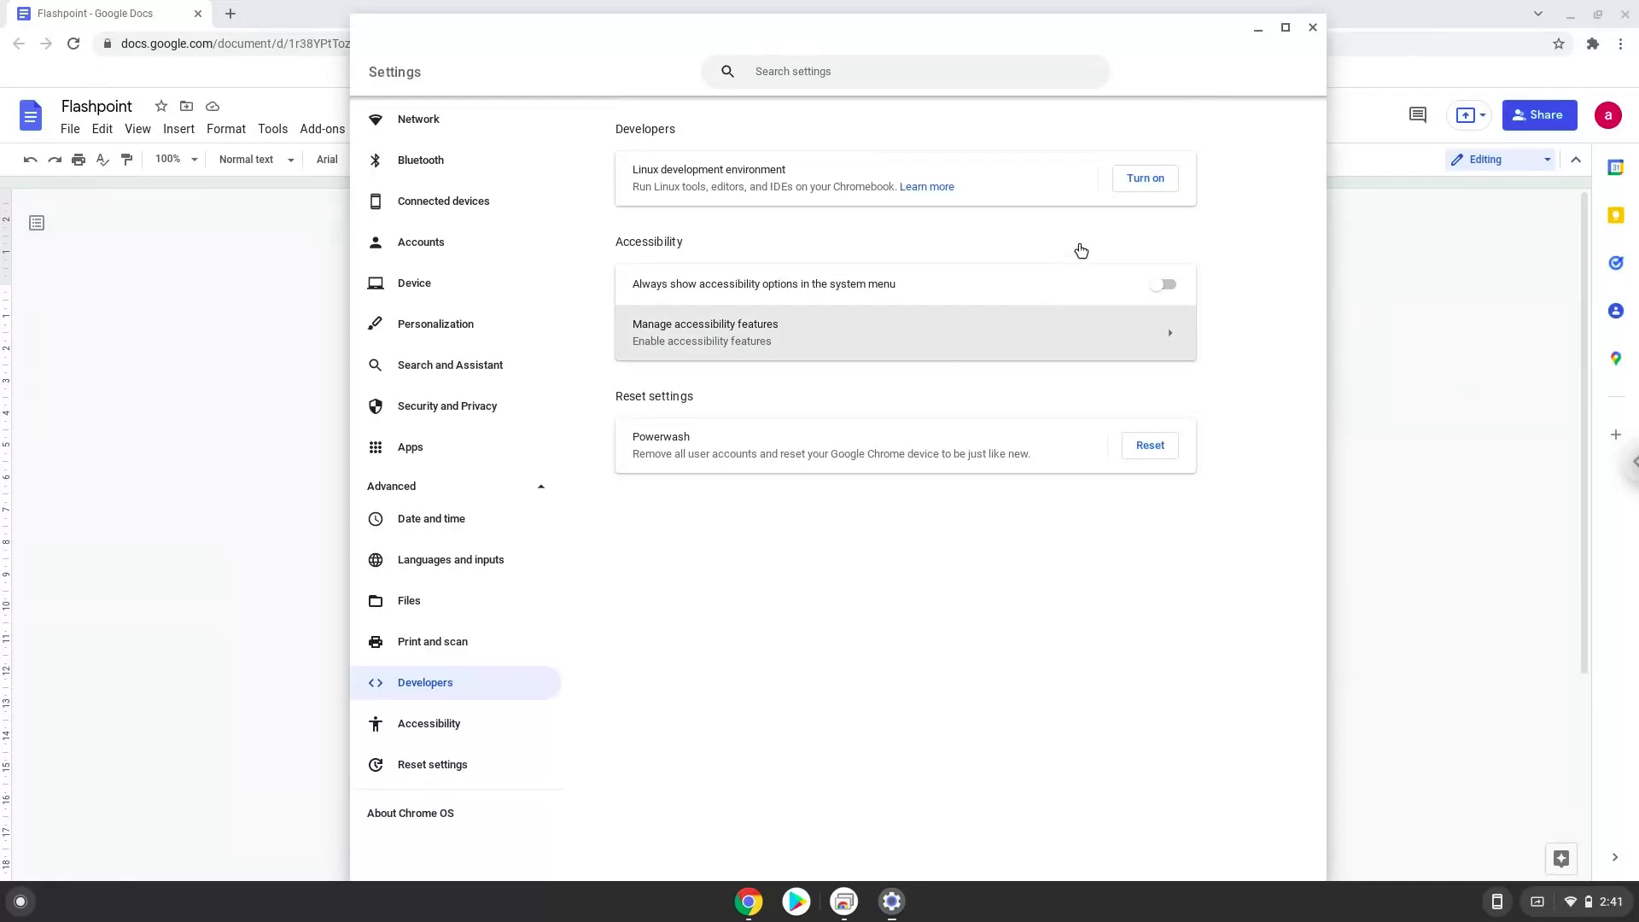
{"action": "left_click", "coordinate": [1145, 177]}
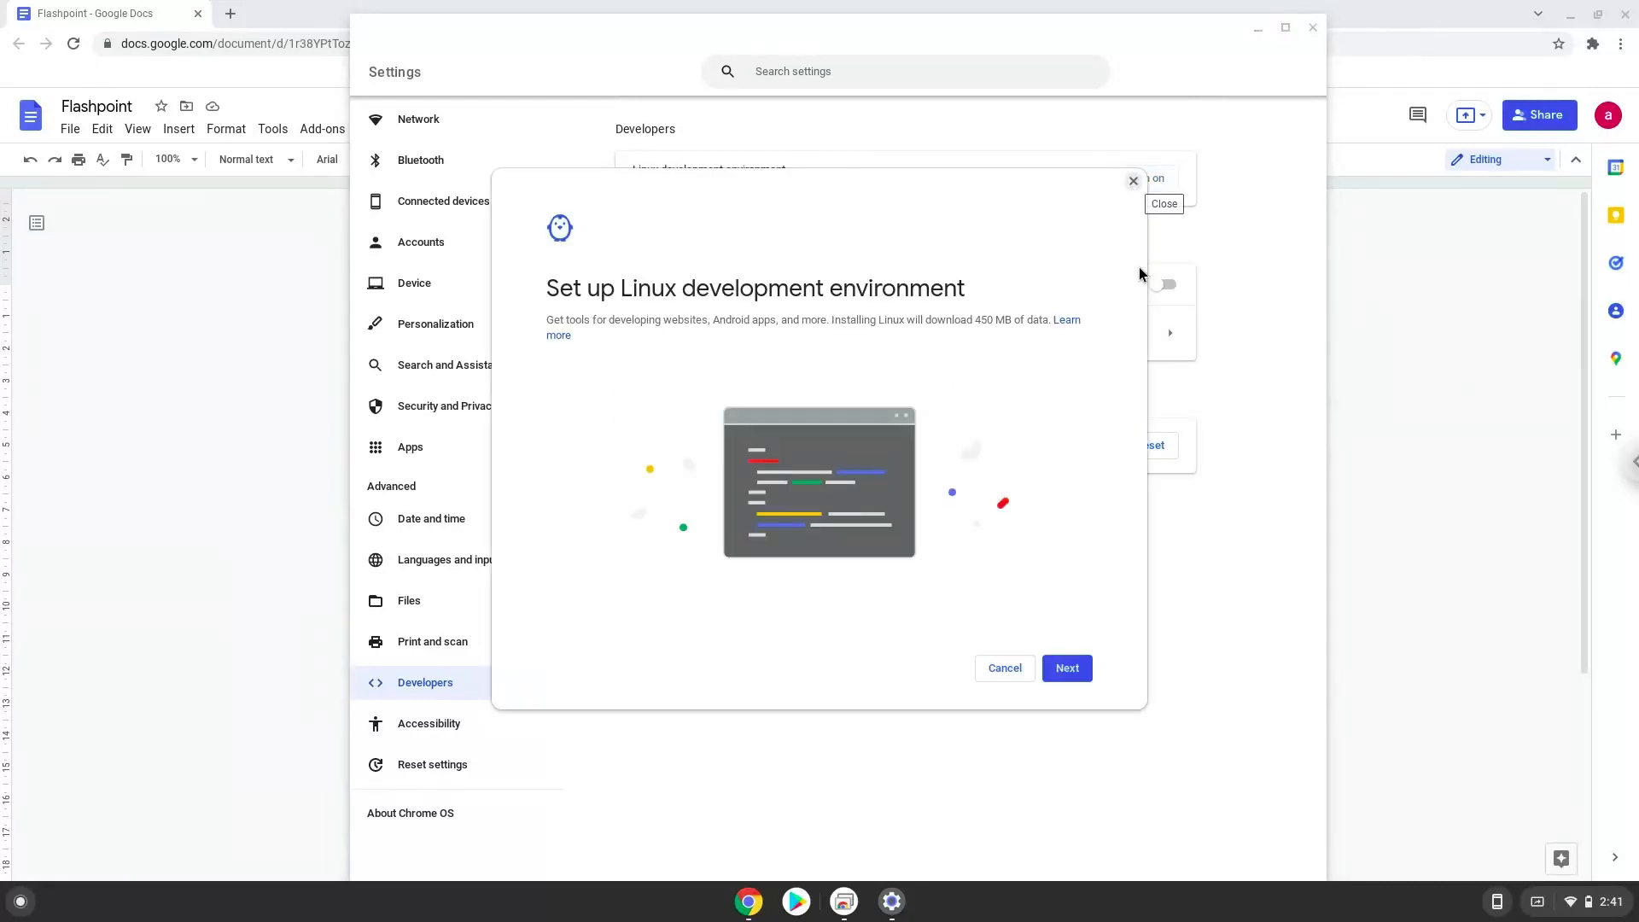
{"action": "left_click", "coordinate": [1065, 668]}
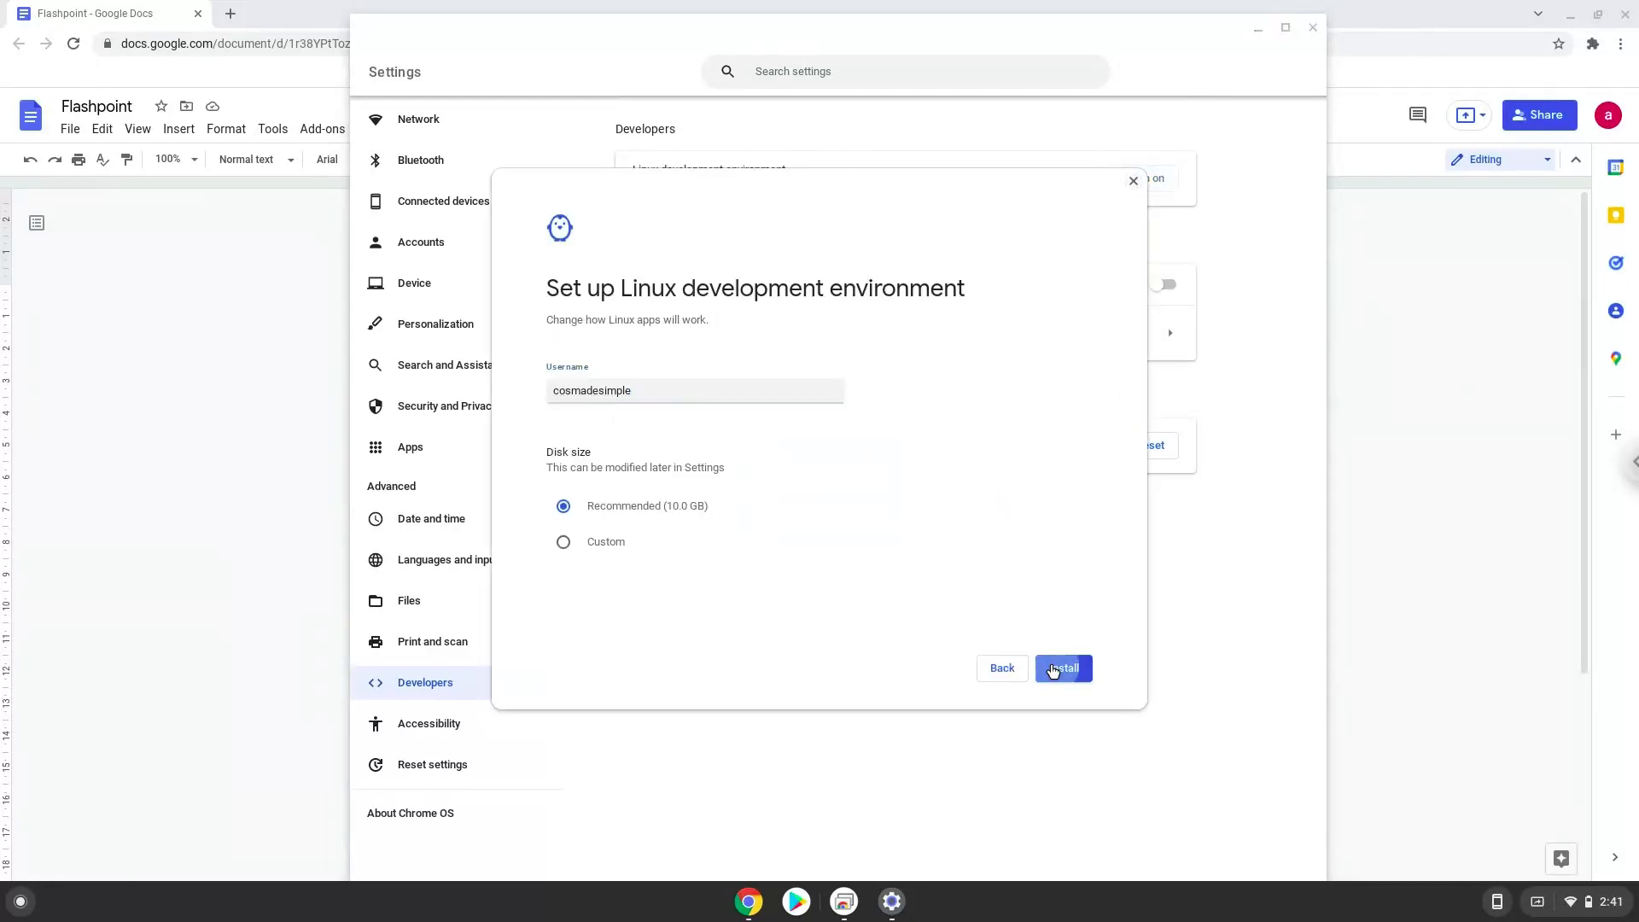
{"action": "left_click", "coordinate": [1062, 667]}
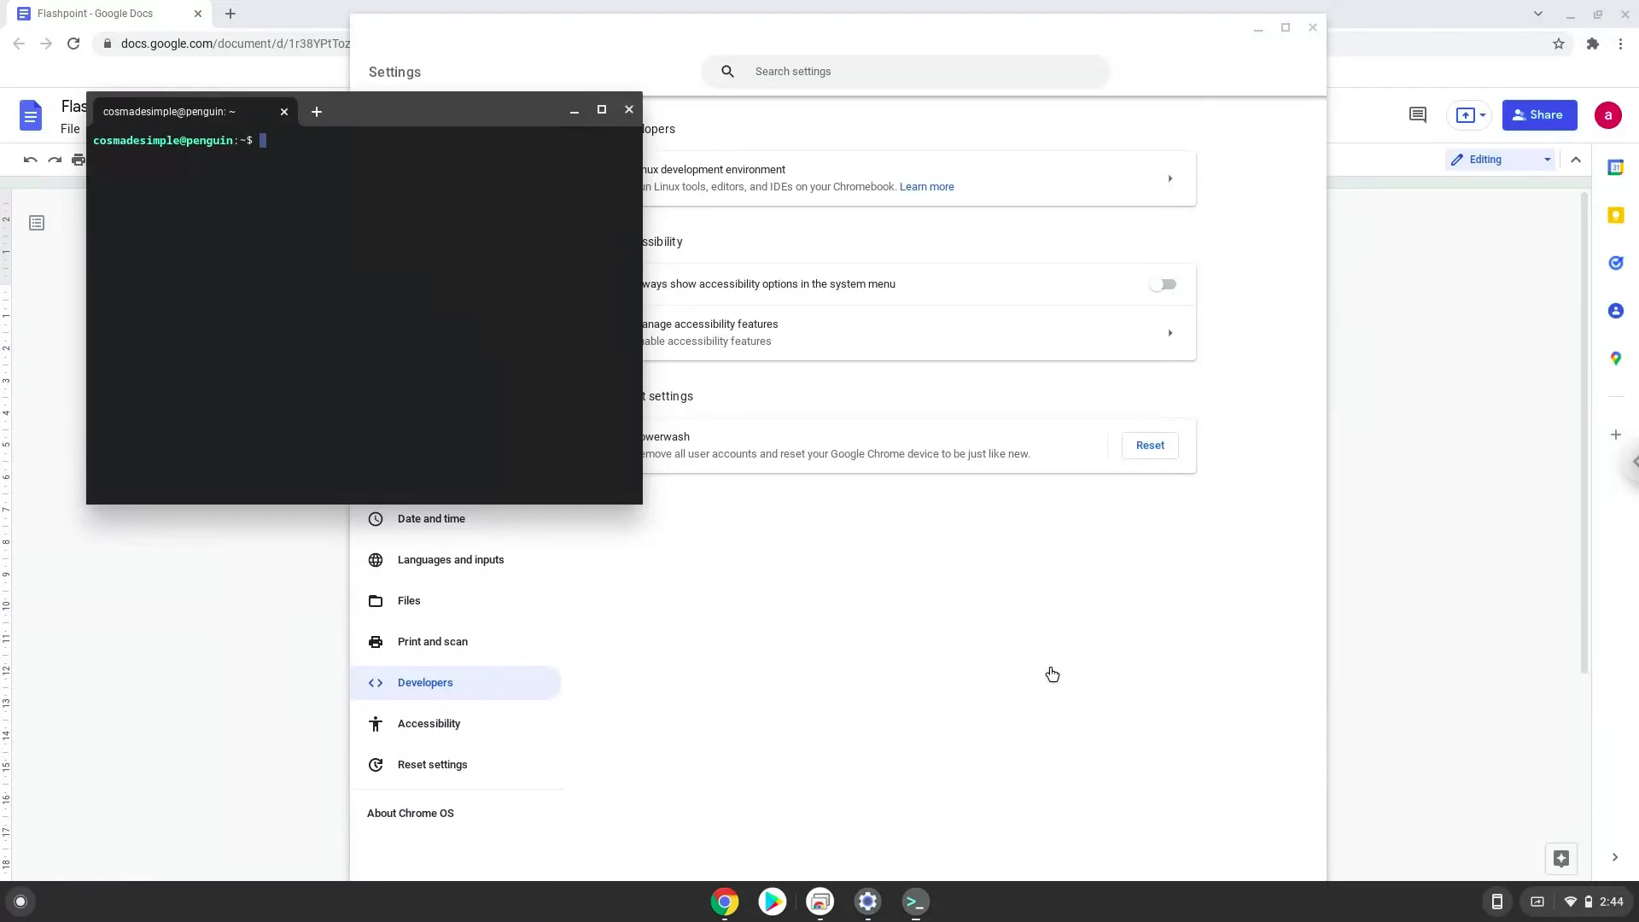
{"action": "mouse_move", "coordinate": [964, 564]}
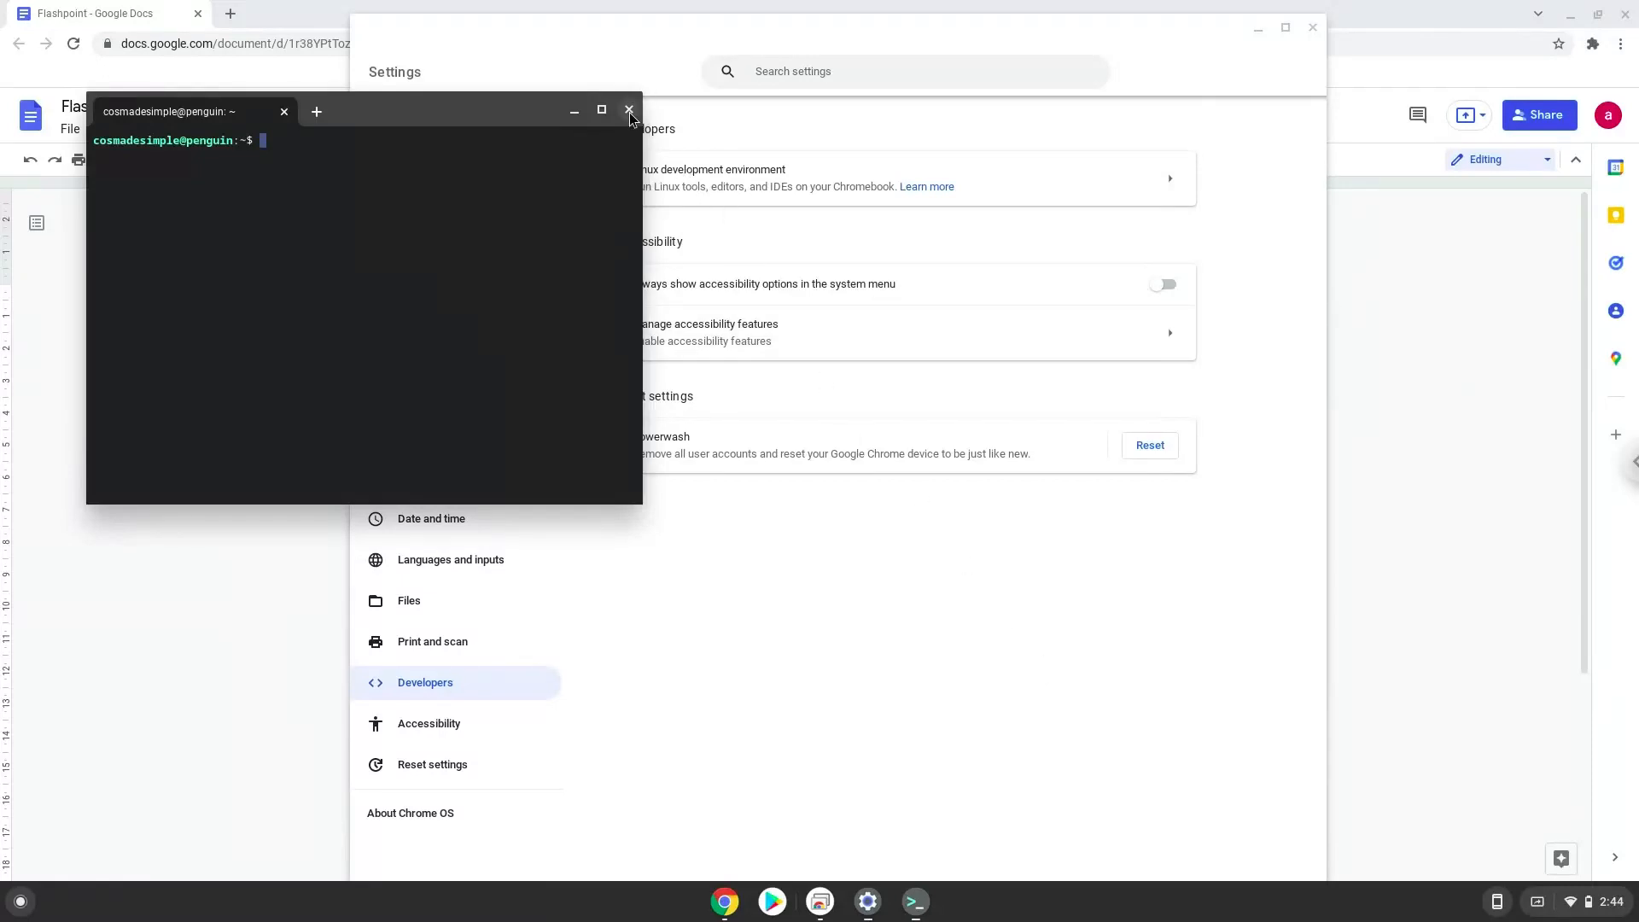
- Close Terminal and Settings, then select the repository command in the Flashpoint notes
{"action": "left_click", "coordinate": [628, 111]}
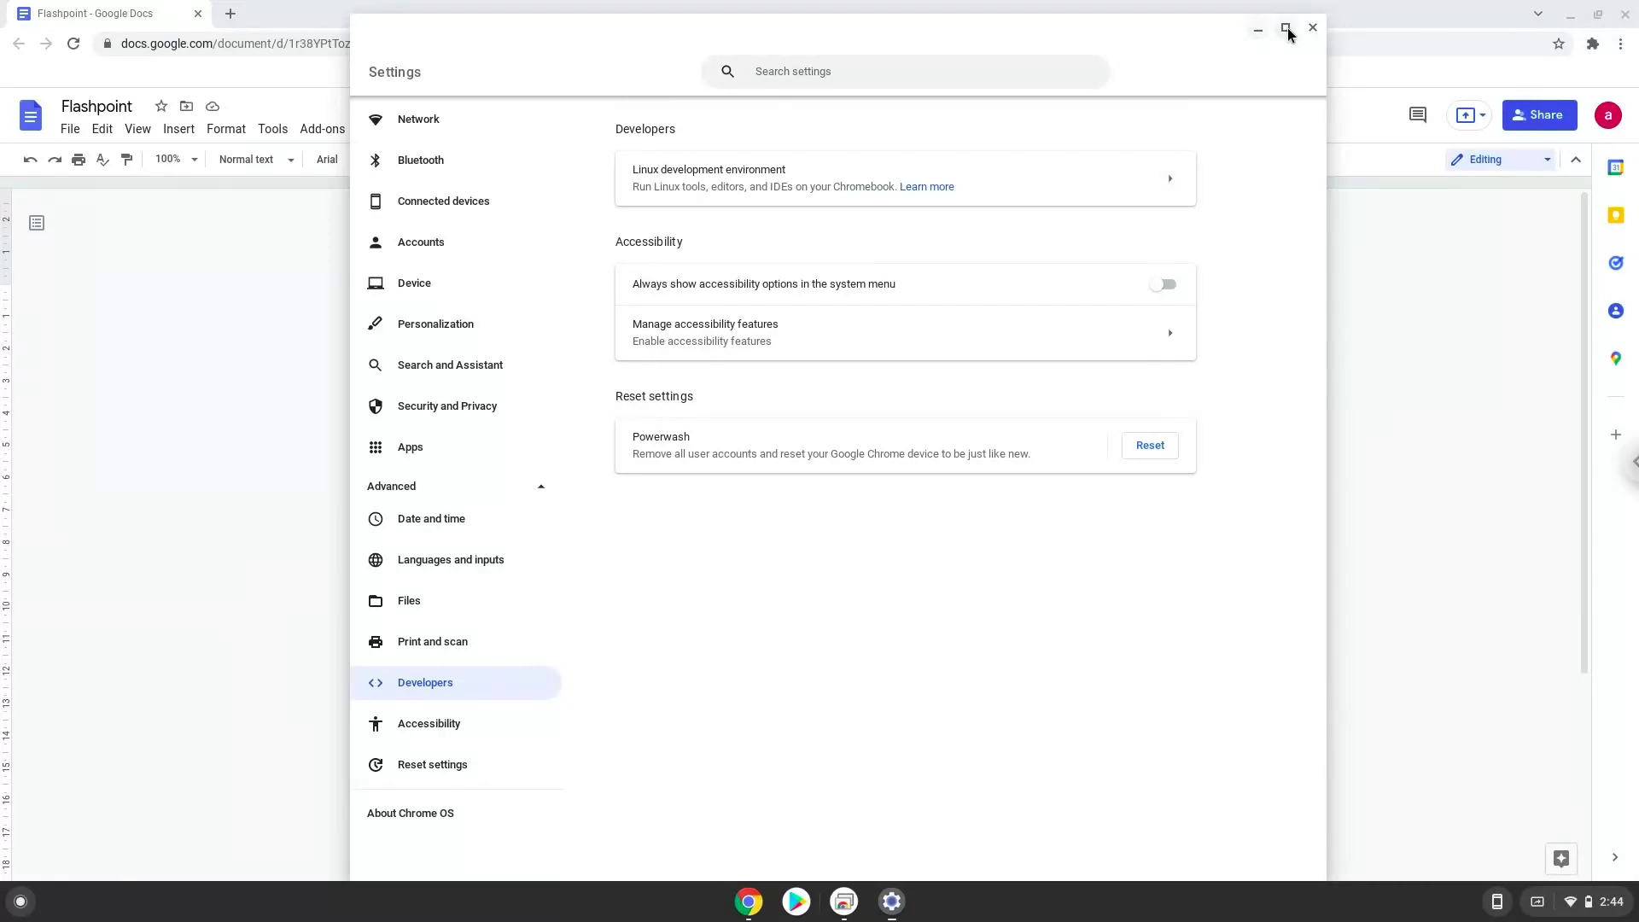
{"action": "left_click", "coordinate": [1312, 27]}
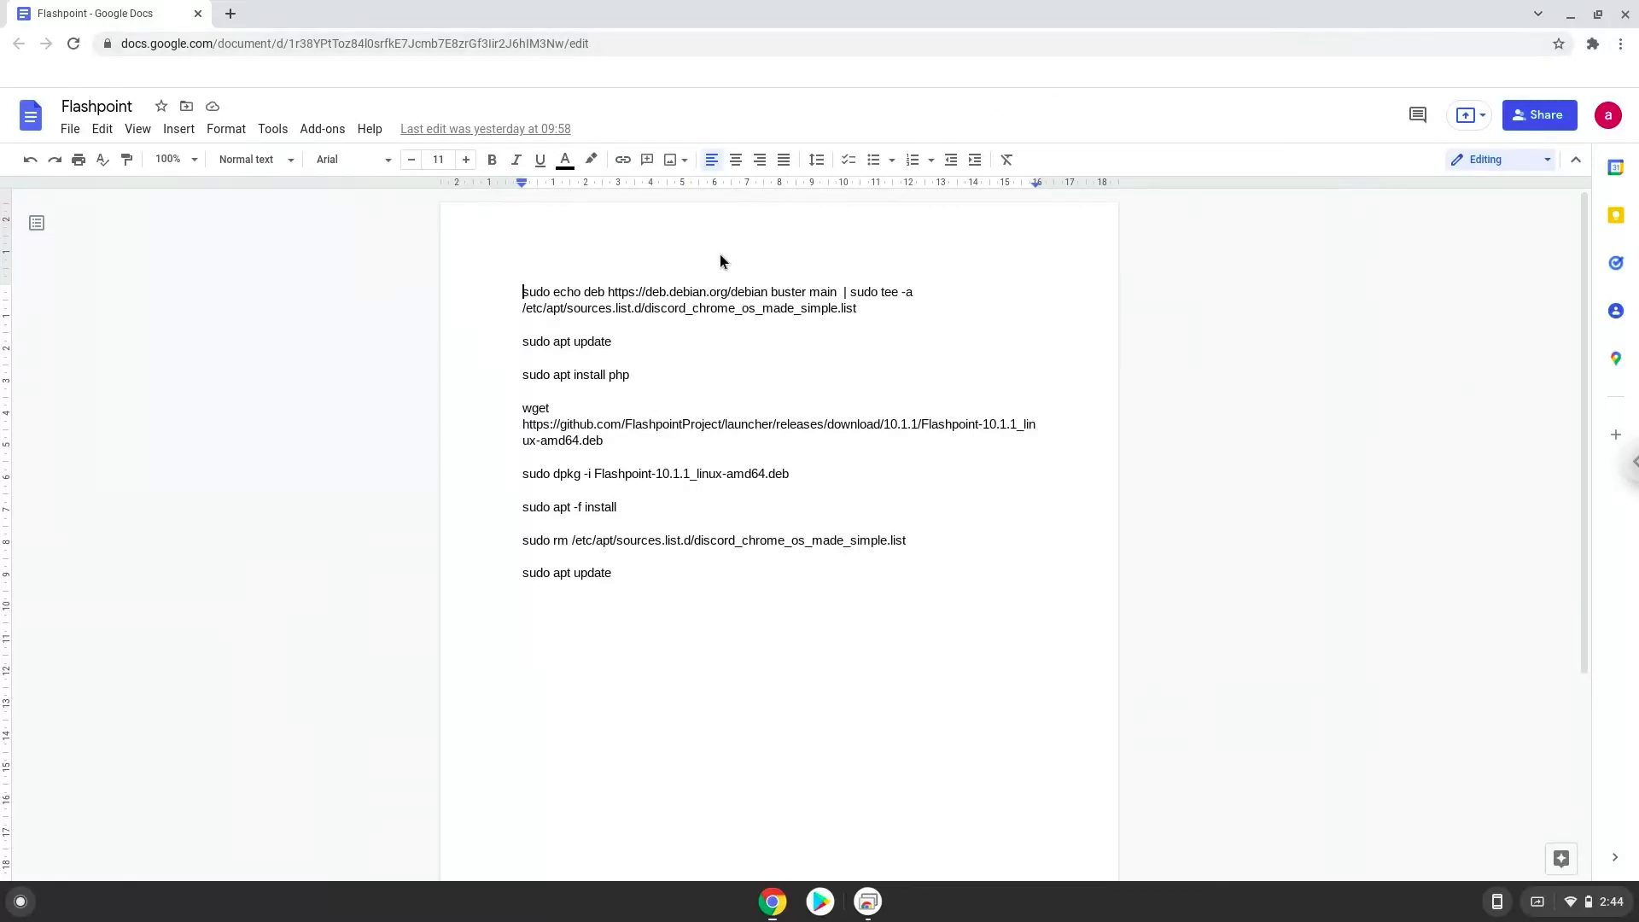
{"action": "left_click_drag", "start_coordinate": [522, 291], "coordinate": [857, 307]}
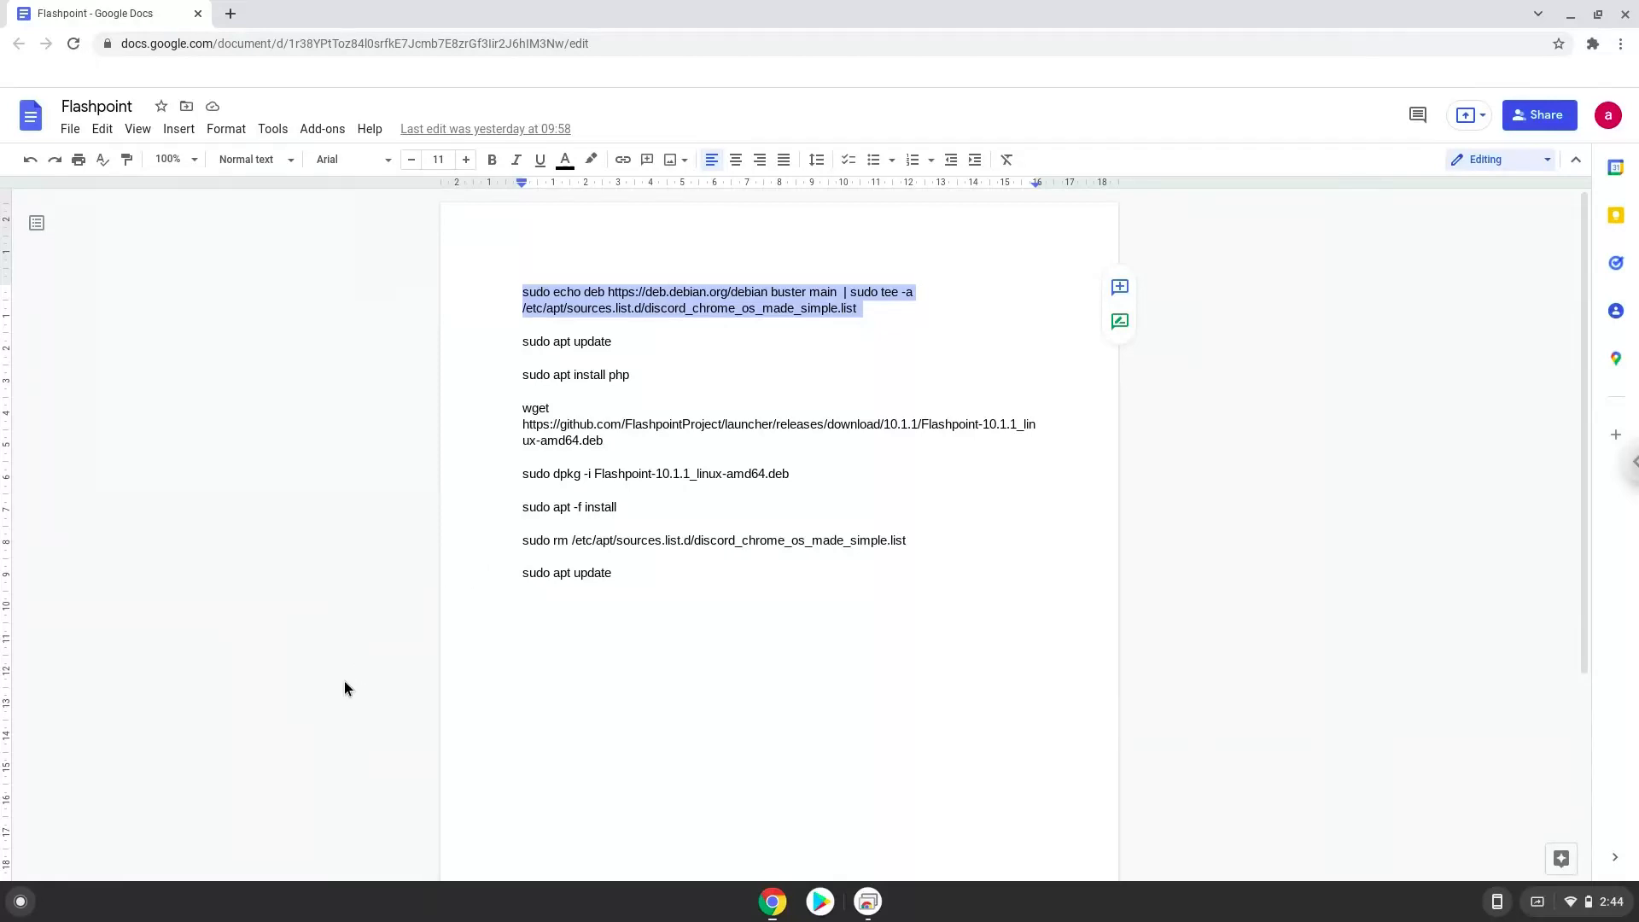
- Launch Terminal from the launcher and copy the sudo apt update command
{"action": "left_click", "coordinate": [19, 900]}
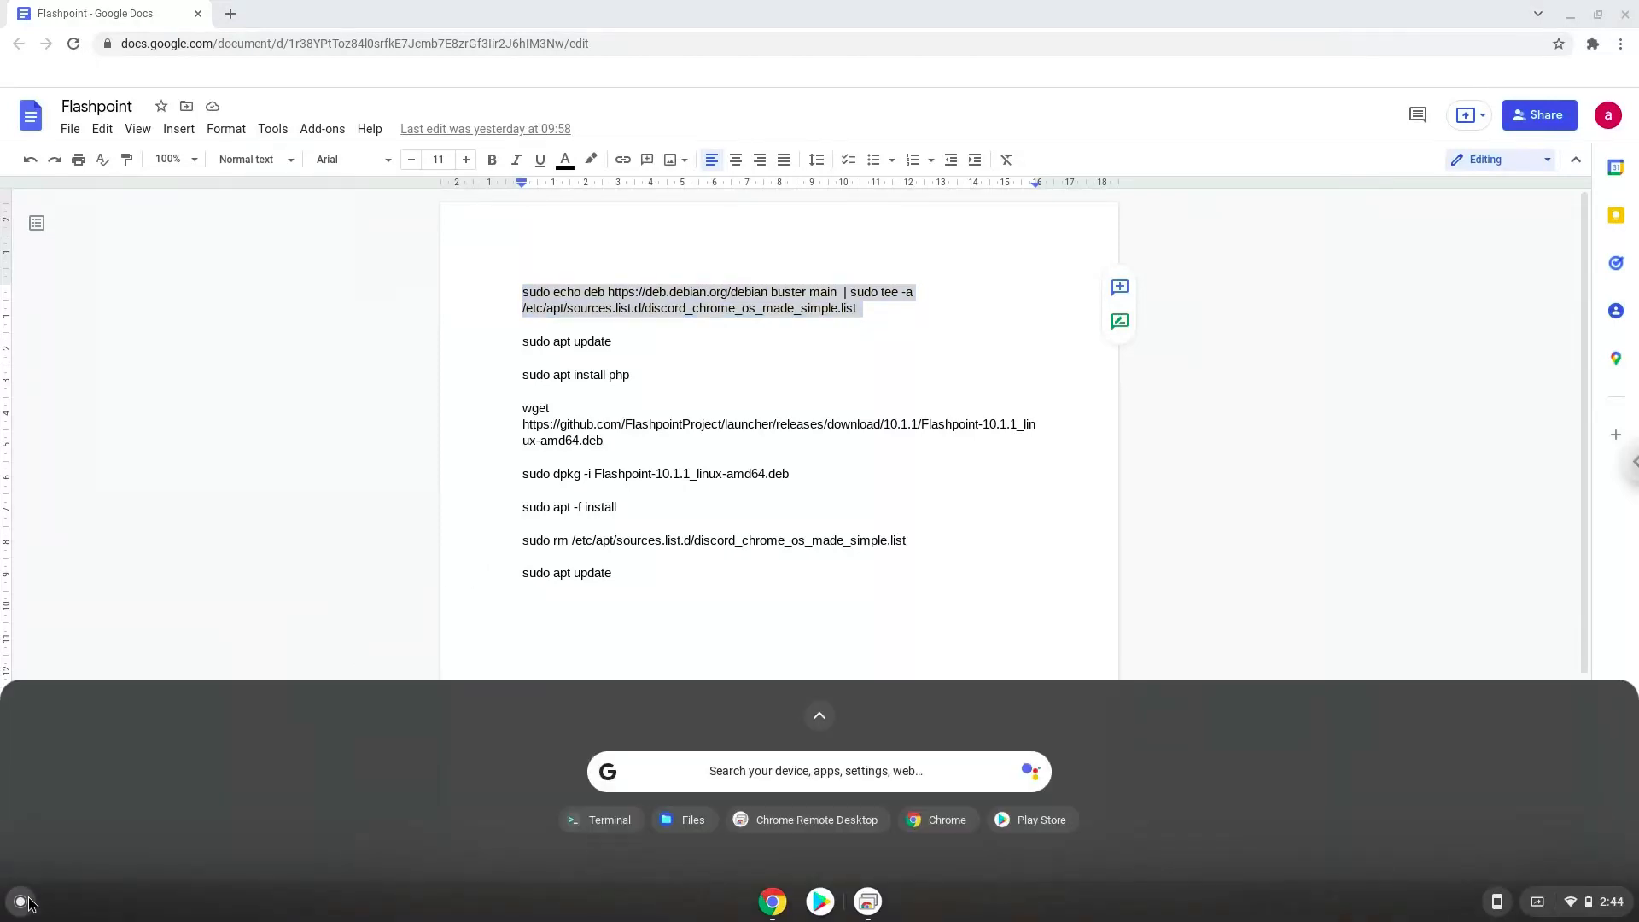
{"action": "type", "text": "terminal"}
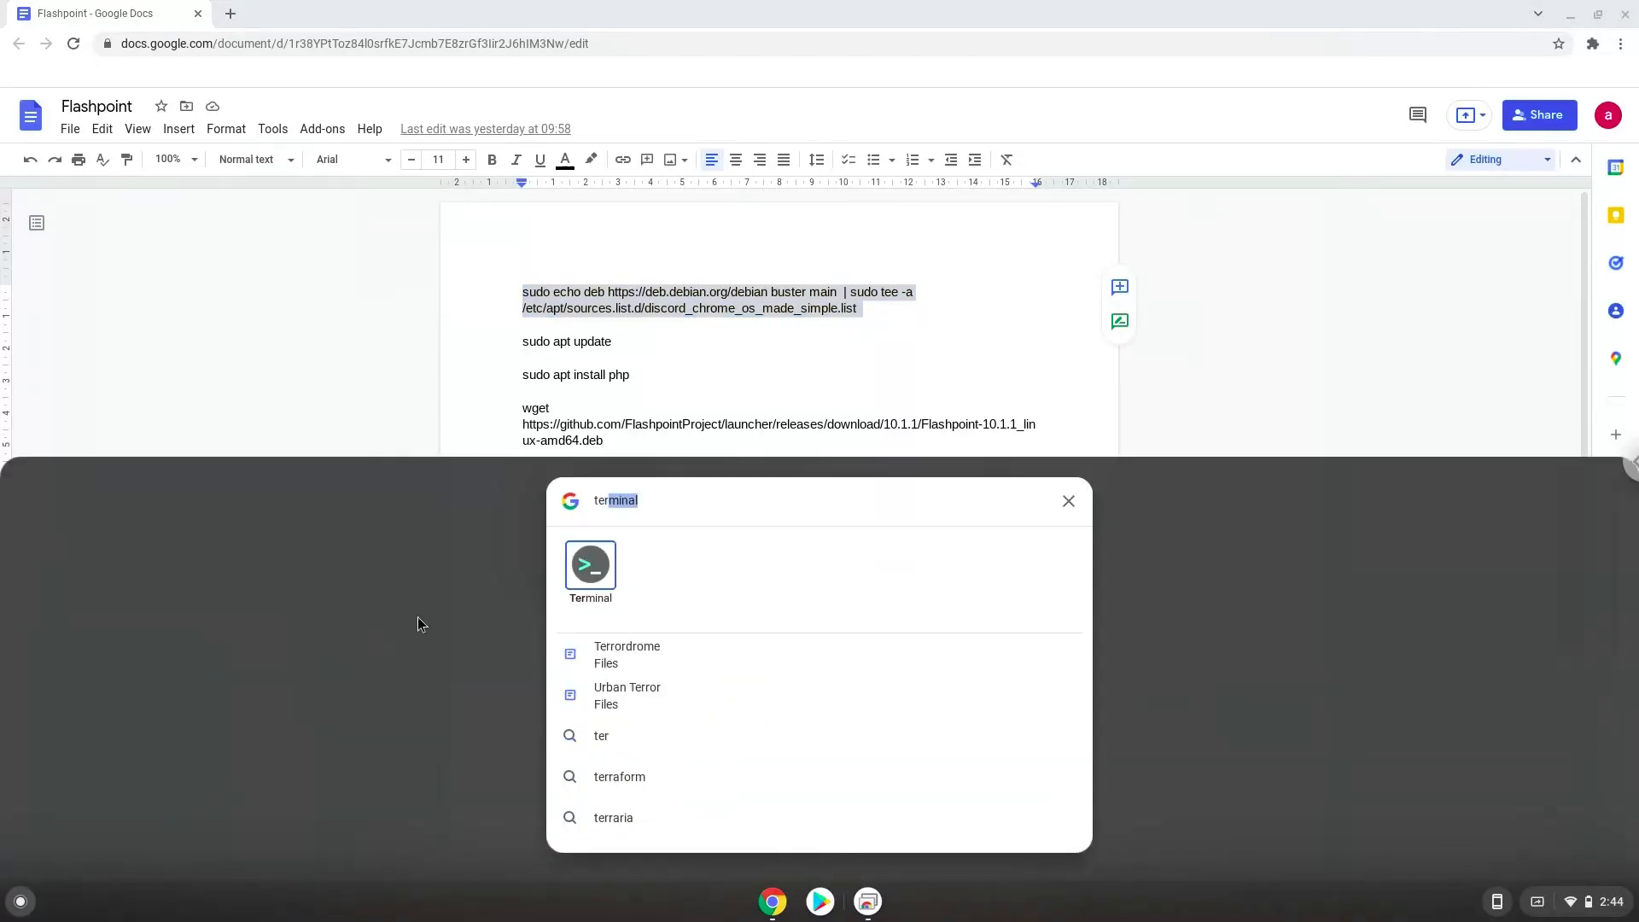
{"action": "left_click", "coordinate": [590, 564]}
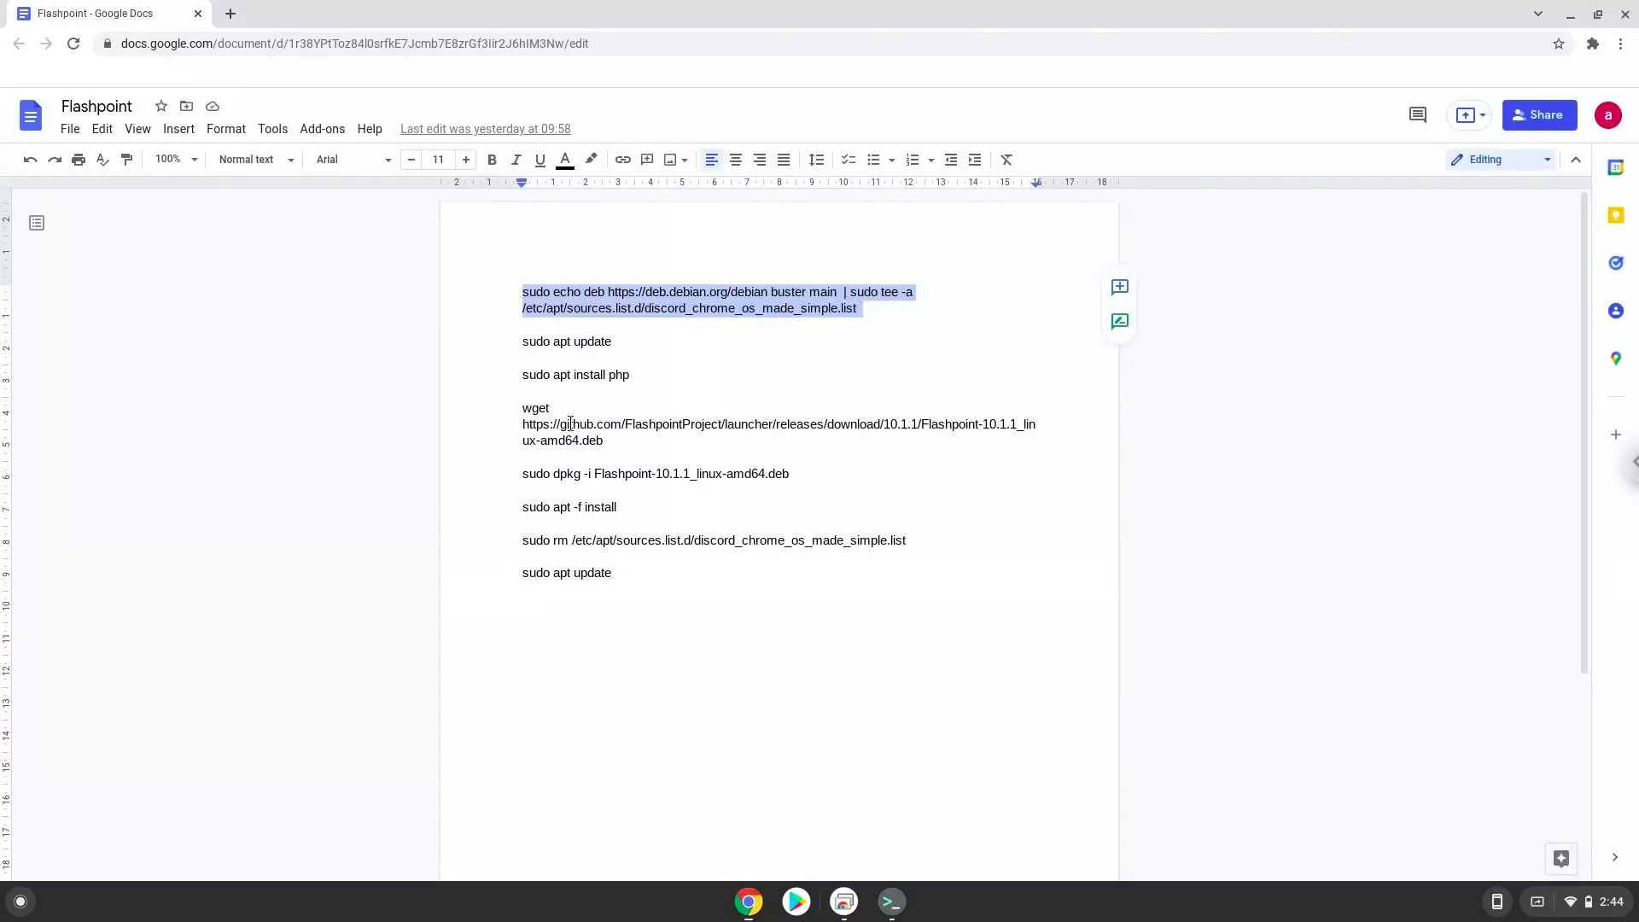
{"action": "right_click", "coordinate": [566, 341]}
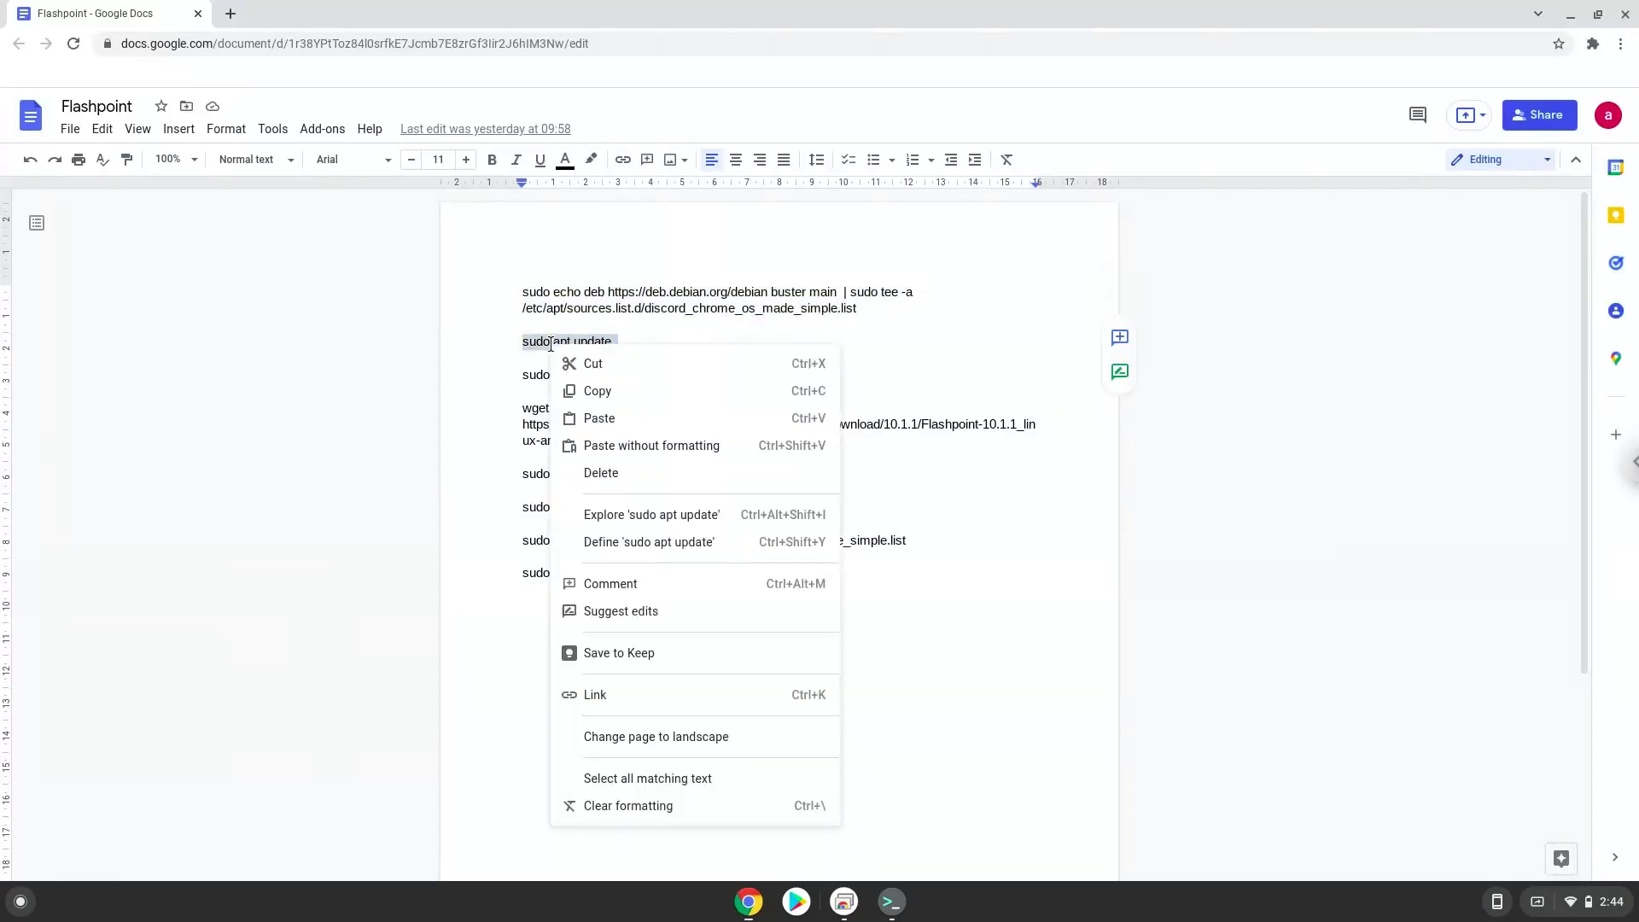
{"action": "left_click", "coordinate": [772, 739]}
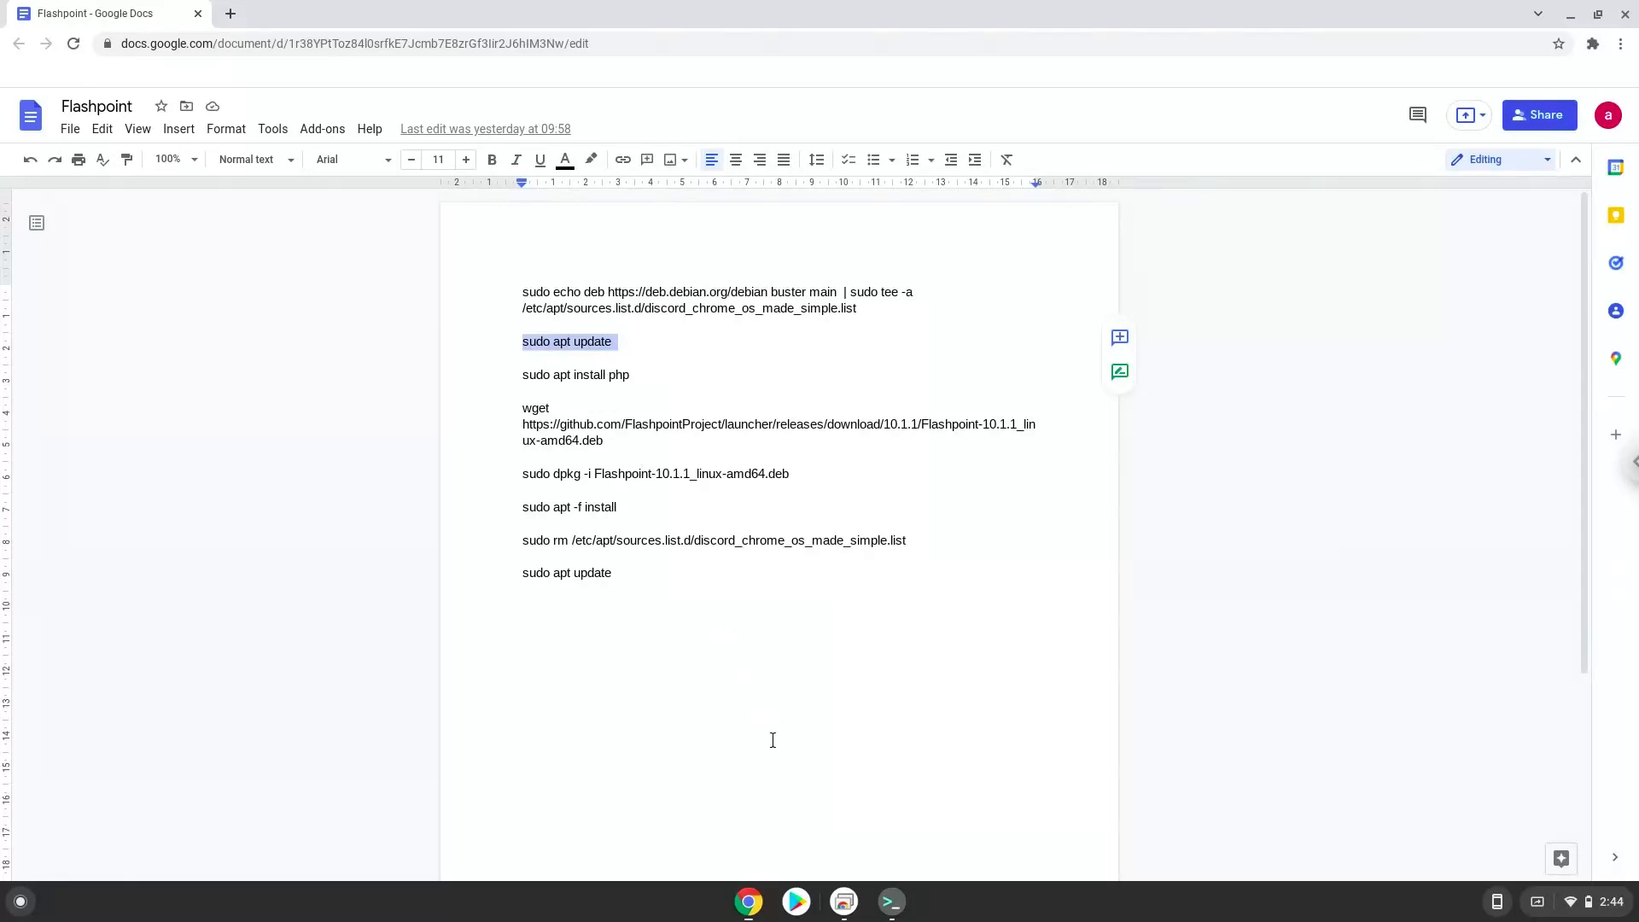
- Run sudo apt update, then sudo apt install php, in the terminal
{"action": "left_click", "coordinate": [889, 901]}
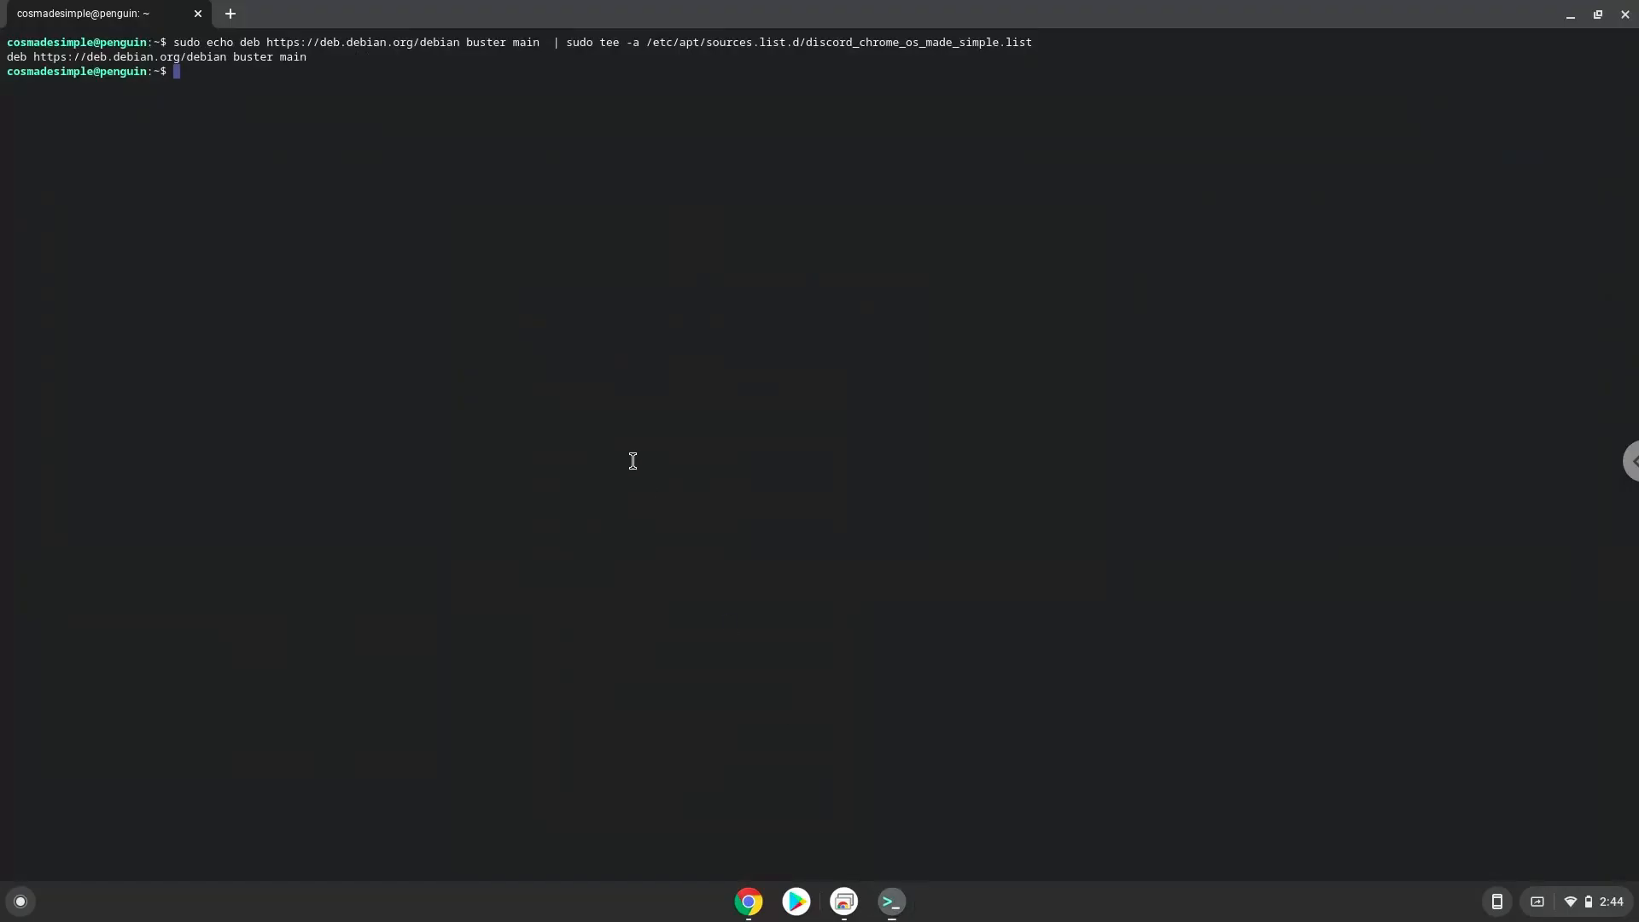
{"action": "type", "text": "sudo apt update"}
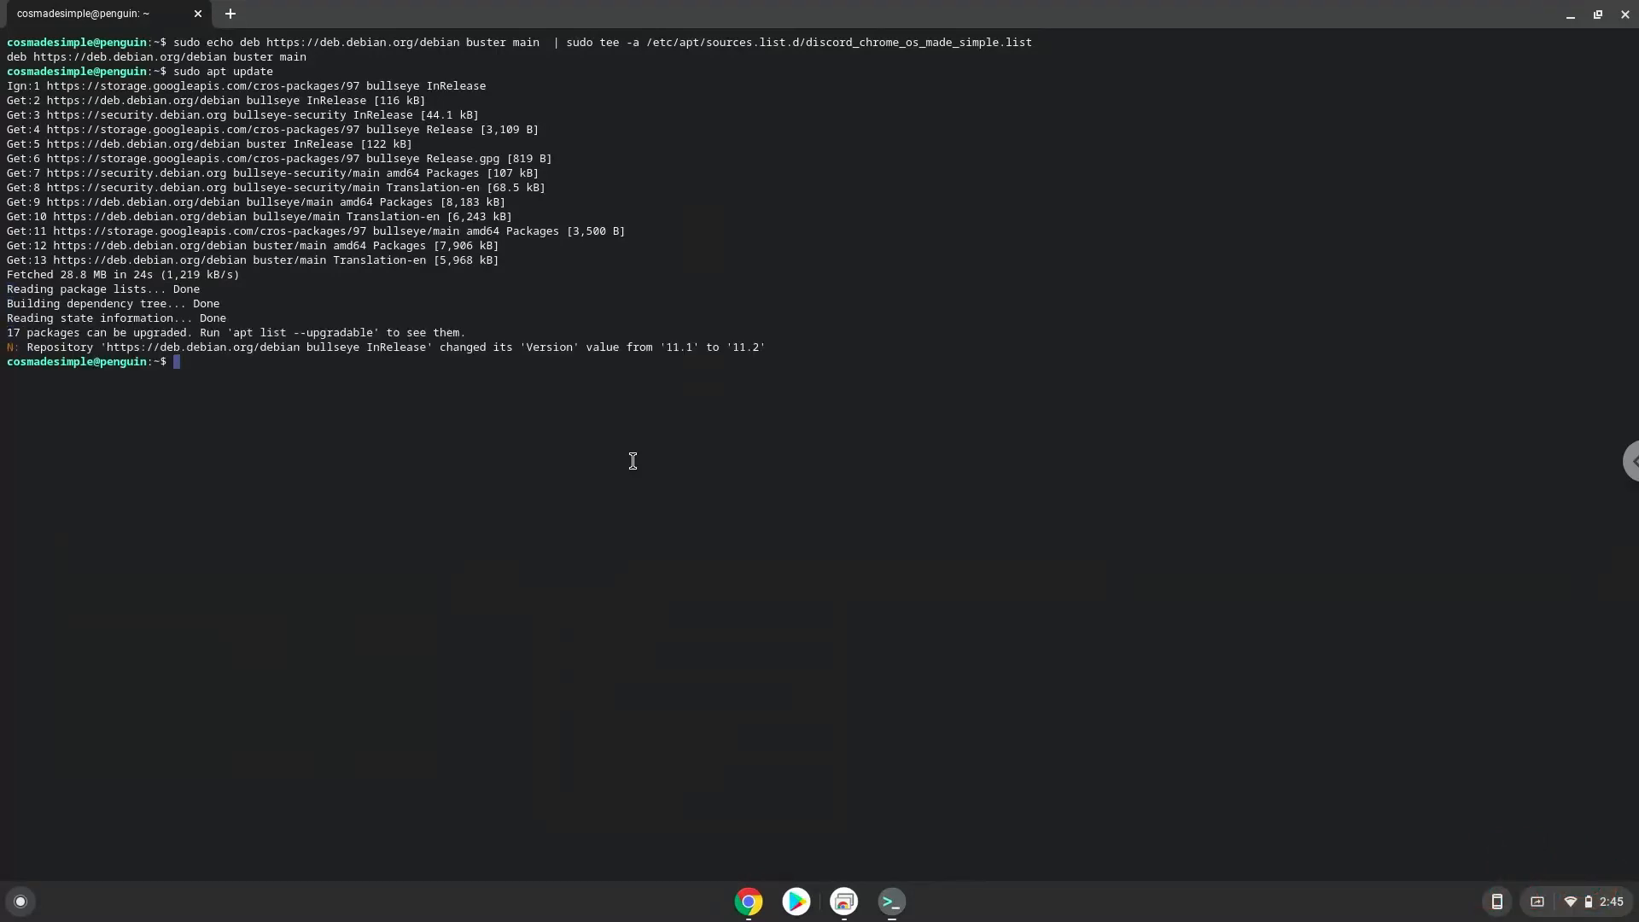
{"action": "mouse_move", "coordinate": [689, 690]}
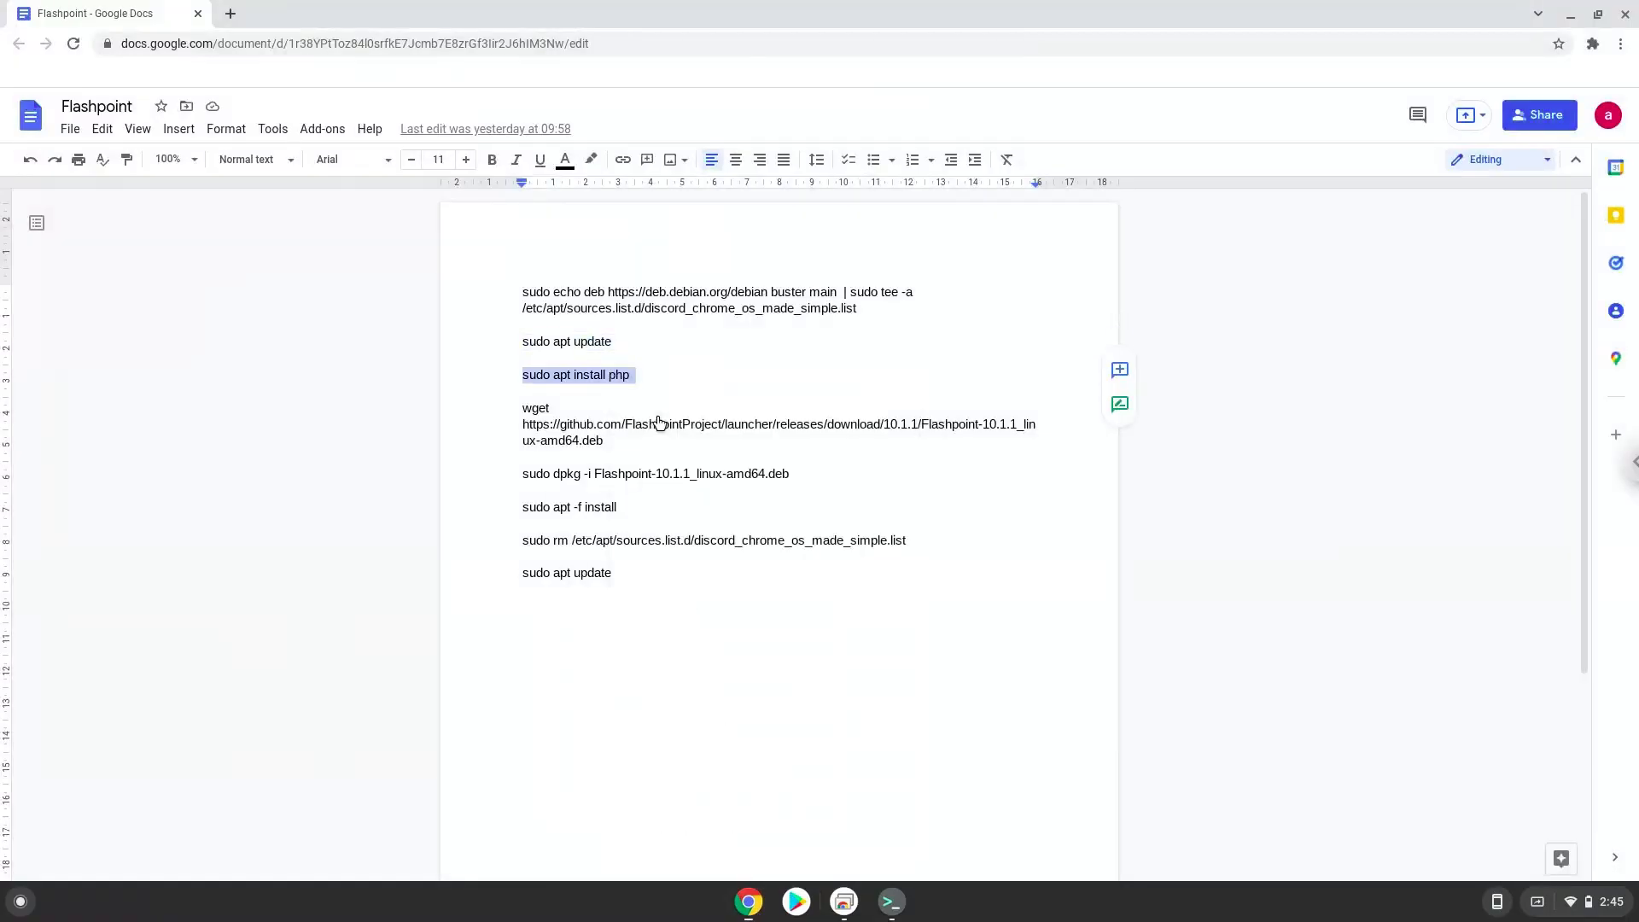
{"action": "left_click", "coordinate": [889, 901]}
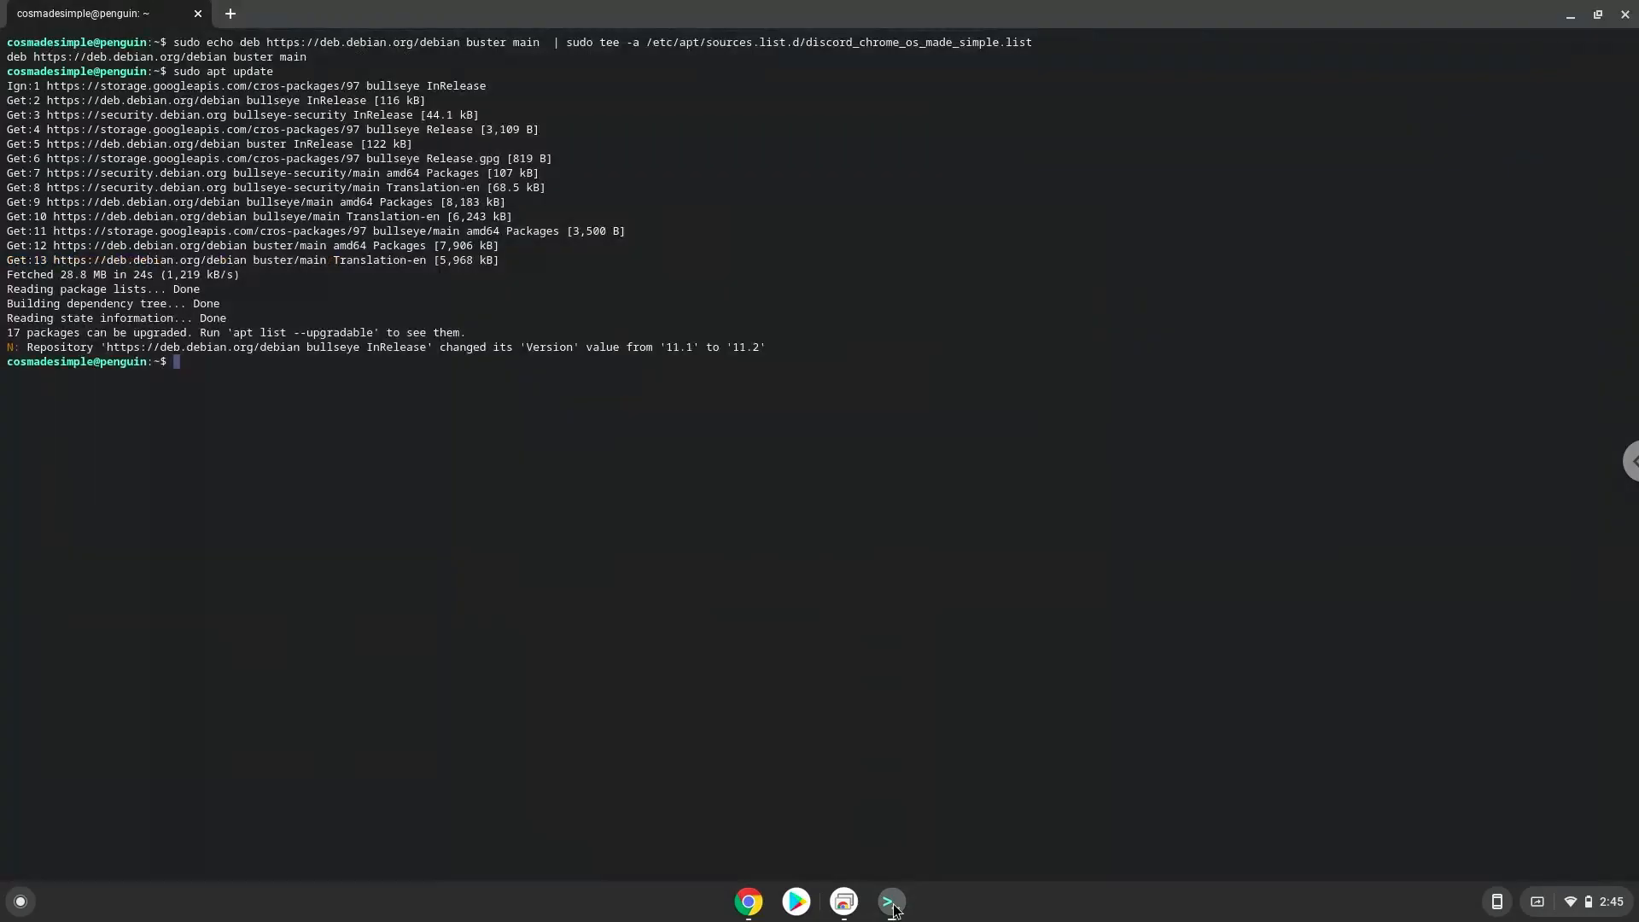
{"action": "type", "text": "sudo apt install php"}
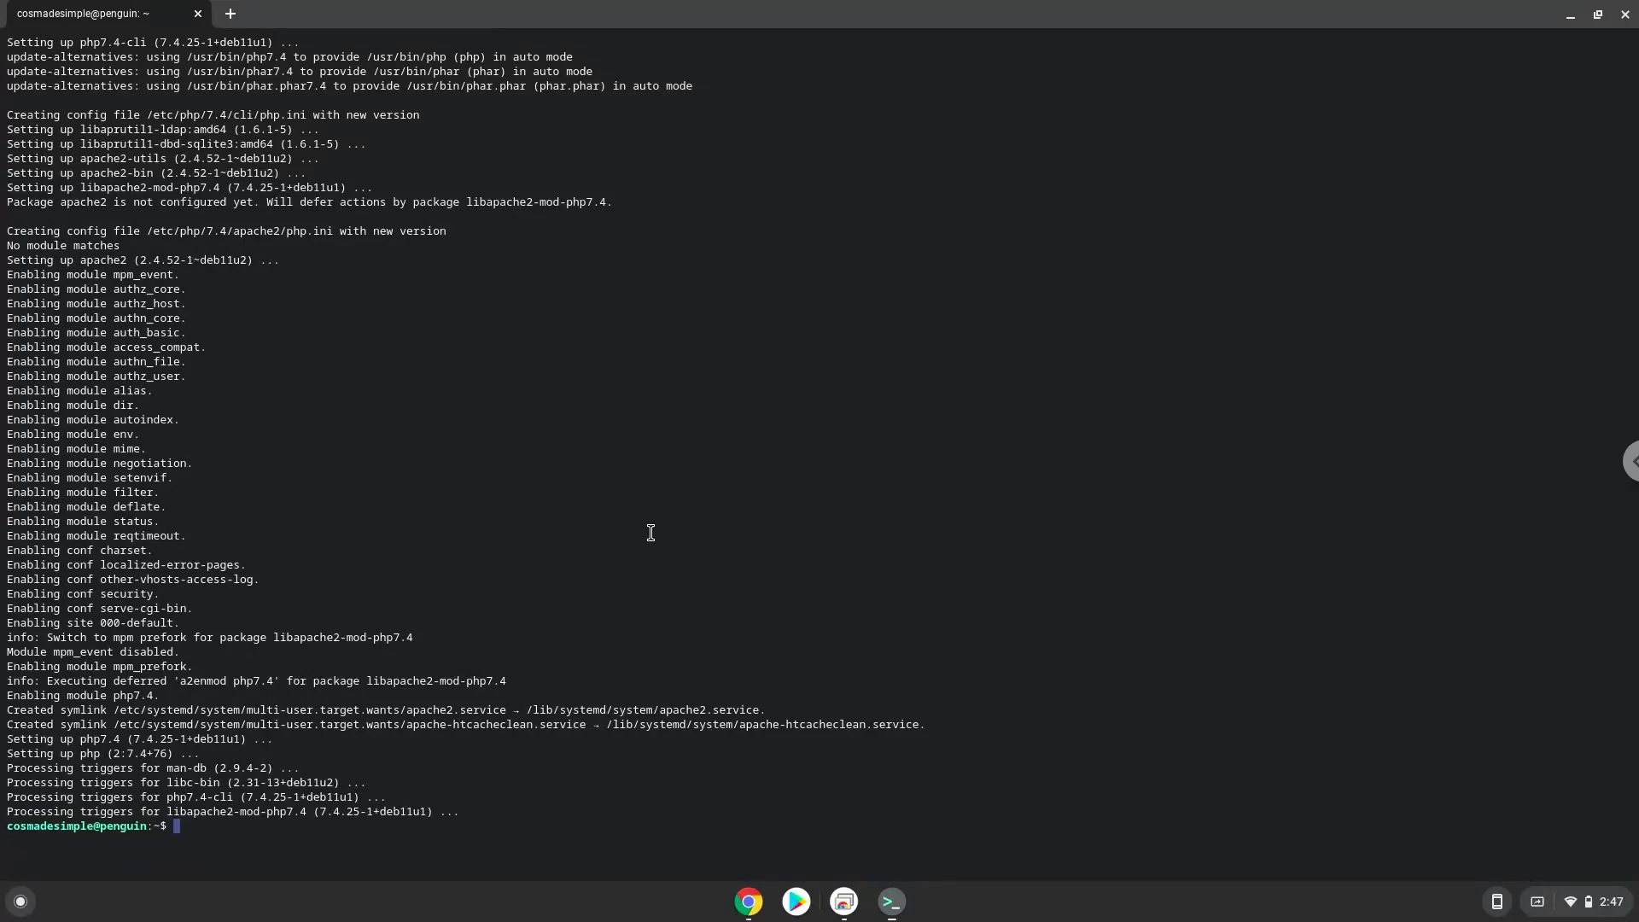
- Run the Flashpoint 10.1.1 wget download and dpkg install commands copied from the Doc
{"action": "left_click", "coordinate": [749, 901]}
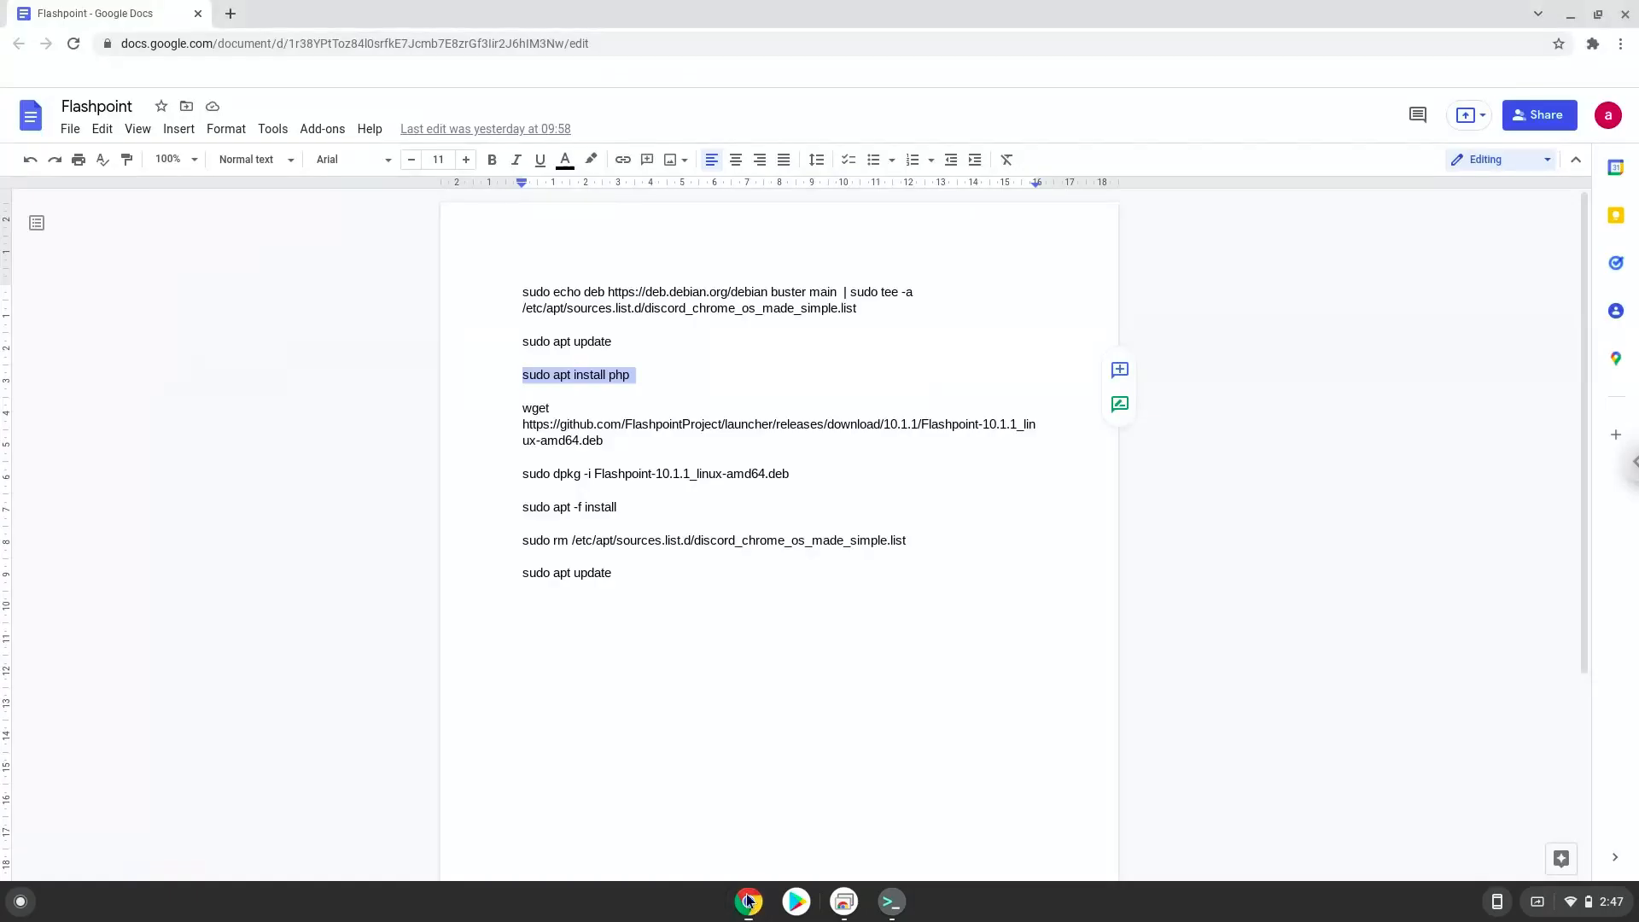
{"action": "left_click", "coordinate": [677, 424]}
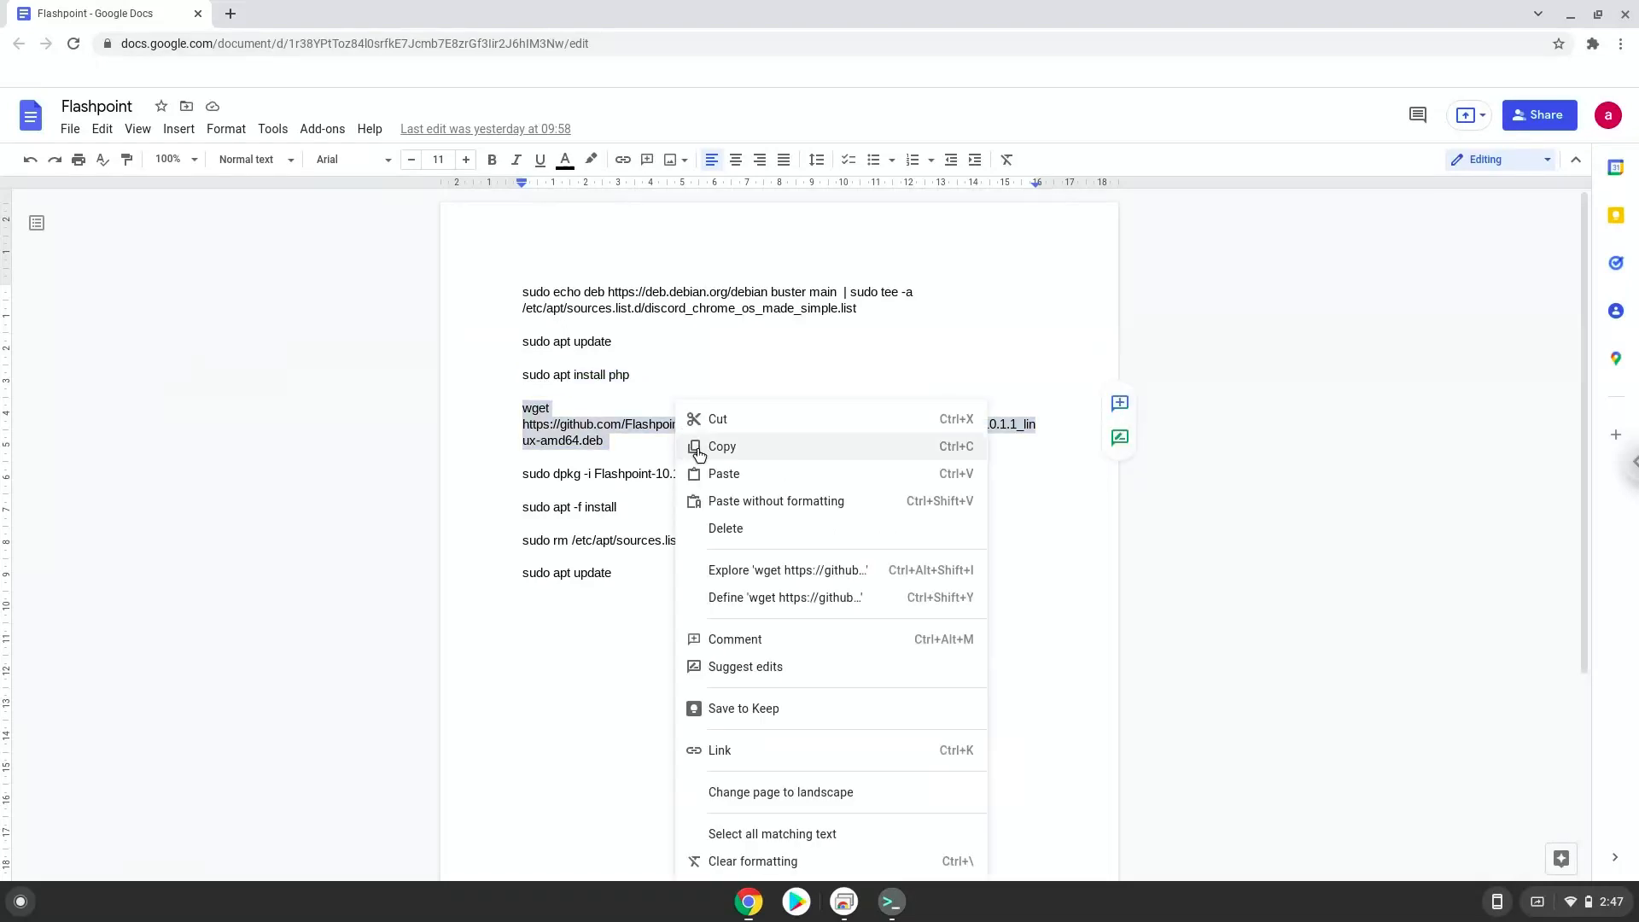
{"action": "left_click", "coordinate": [721, 447]}
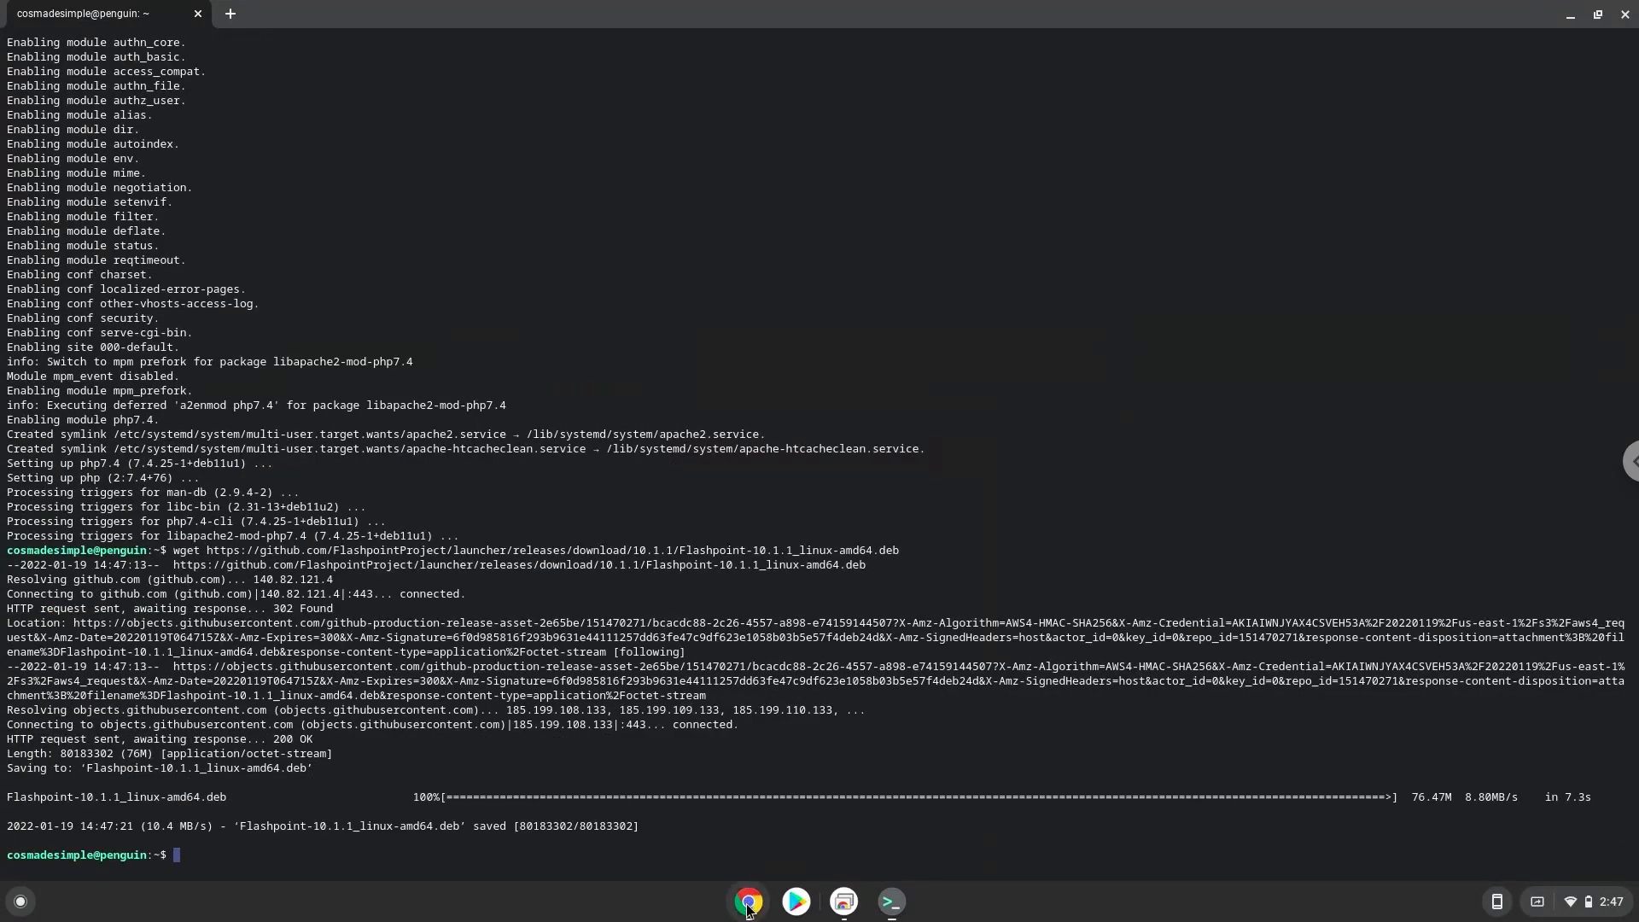
{"action": "left_click", "coordinate": [748, 900]}
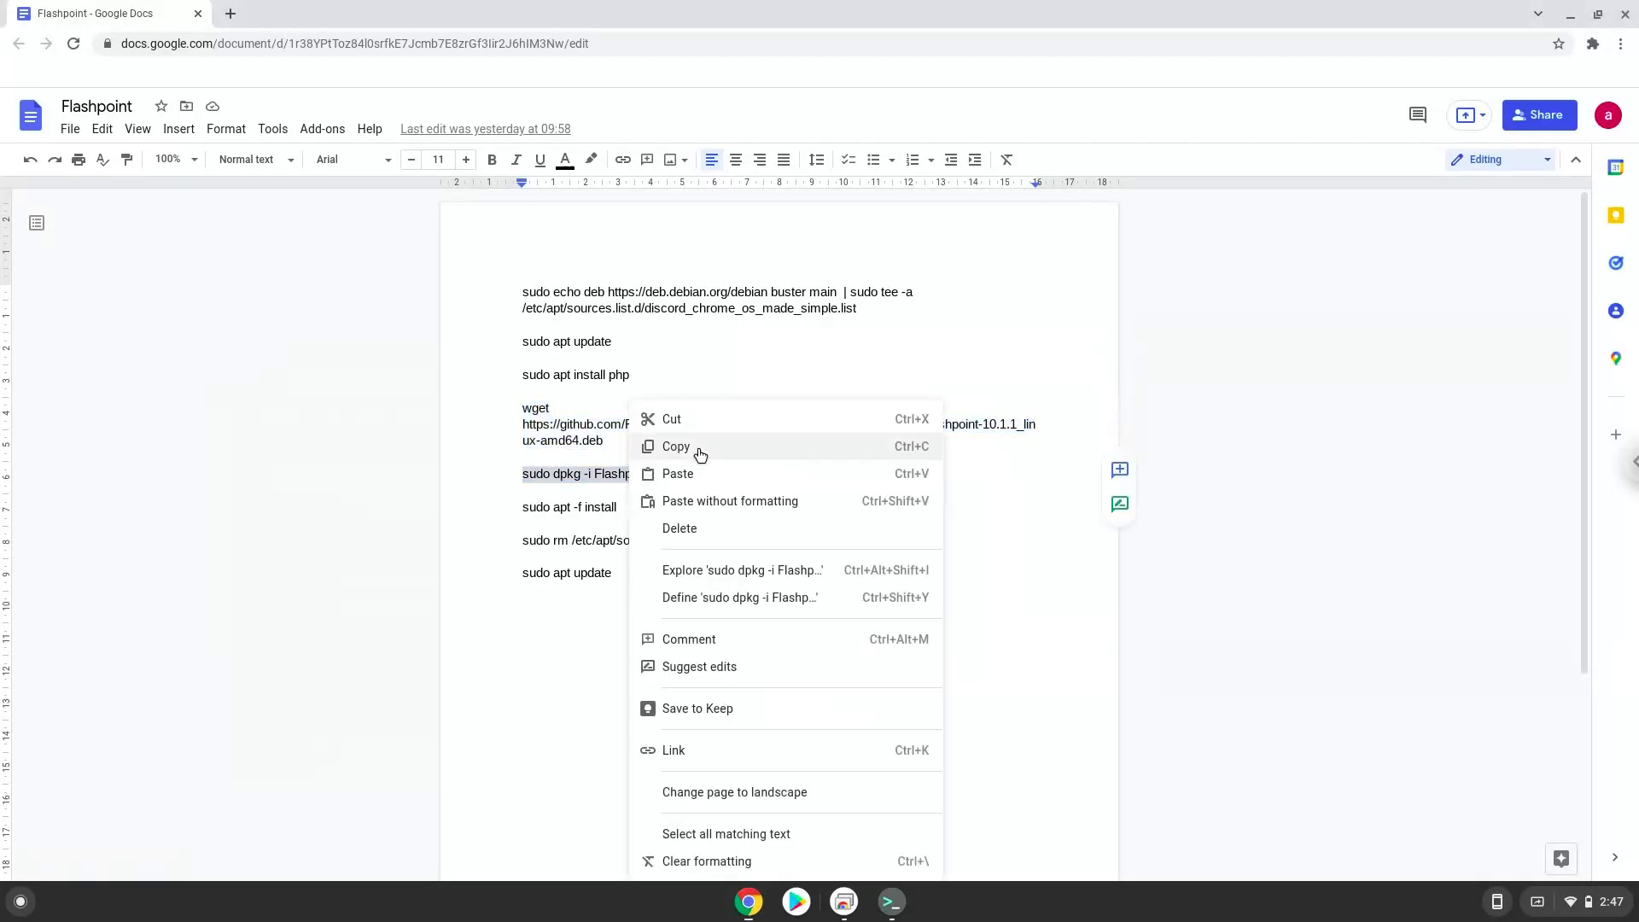
{"action": "left_click", "coordinate": [675, 446]}
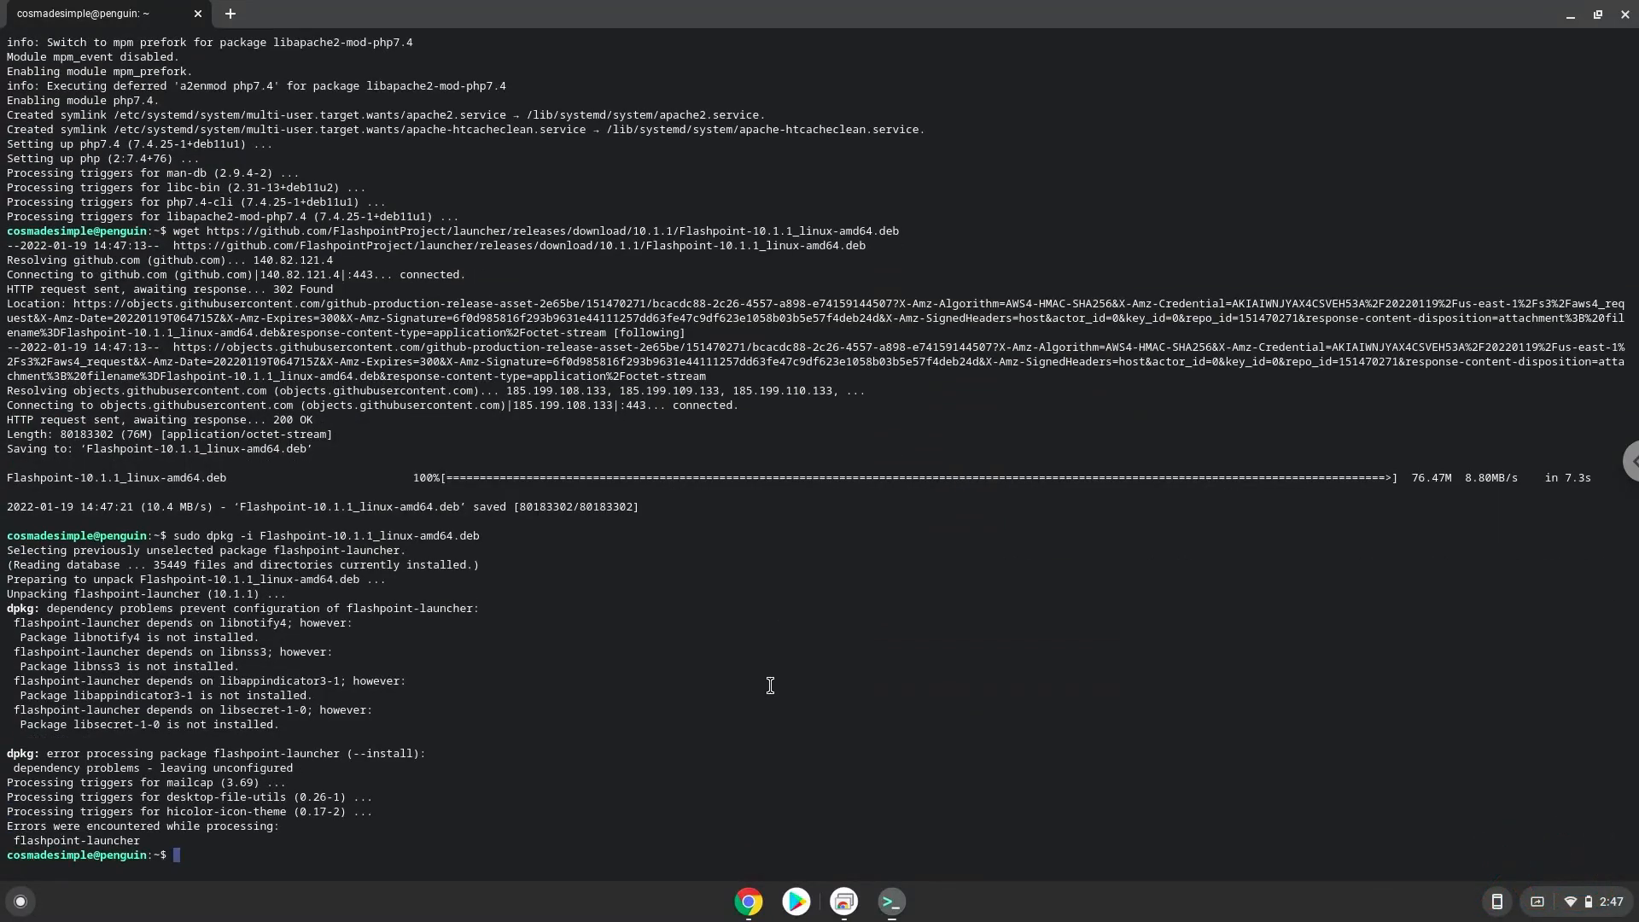
{"action": "mouse_move", "coordinate": [750, 881]}
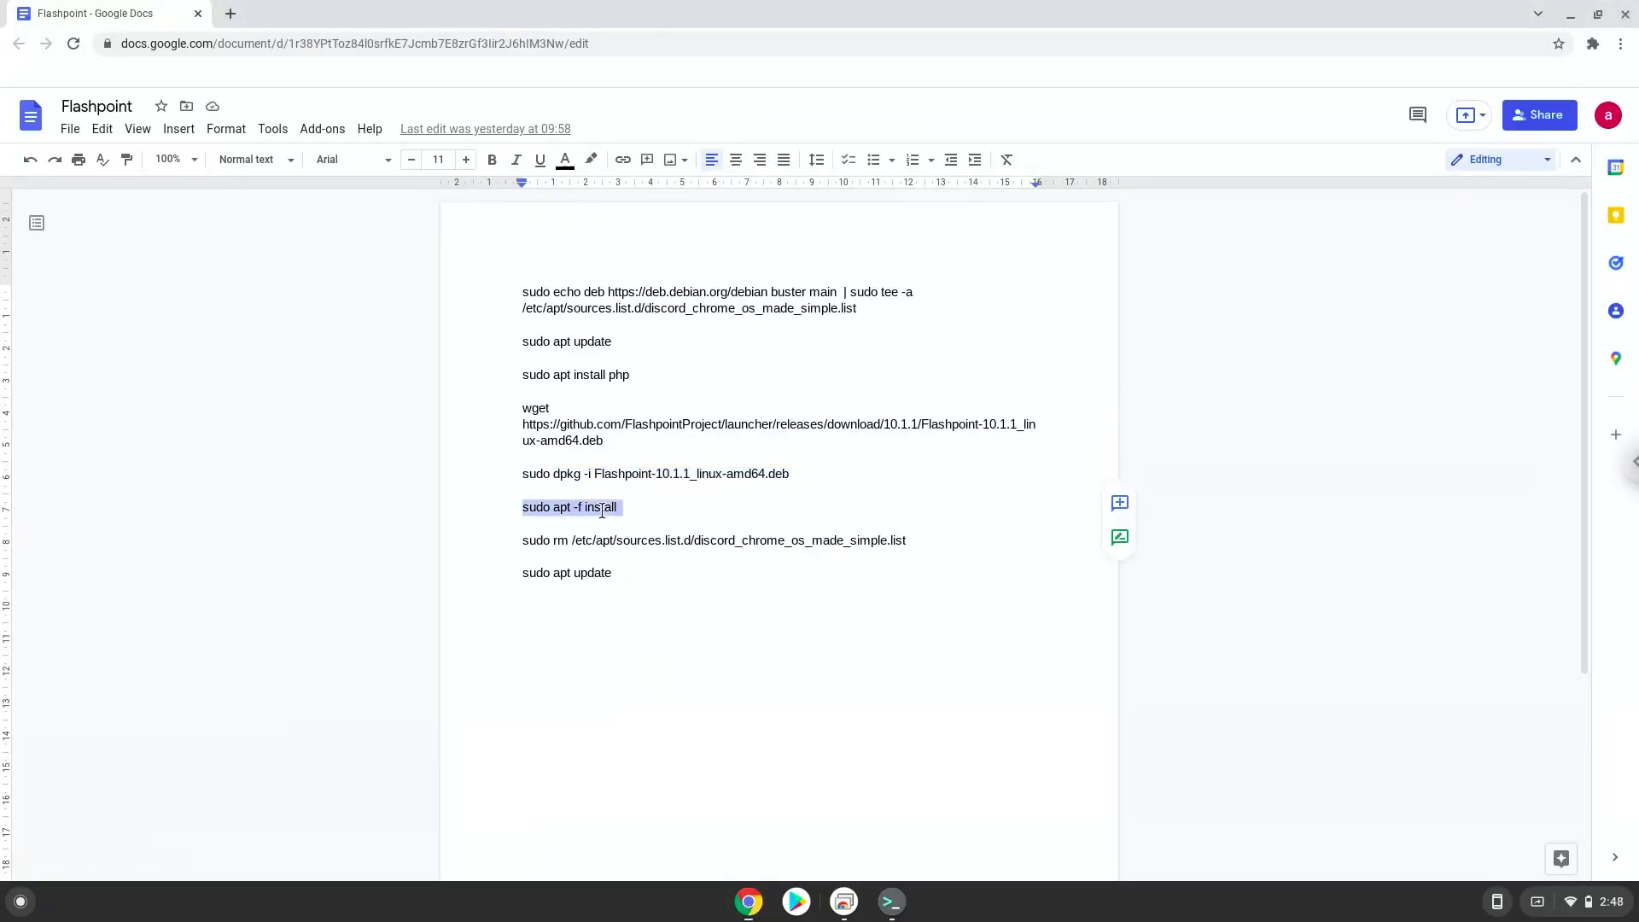
- Run sudo apt -f install and answer Y to install missing dependencies
{"action": "right_click", "coordinate": [572, 507]}
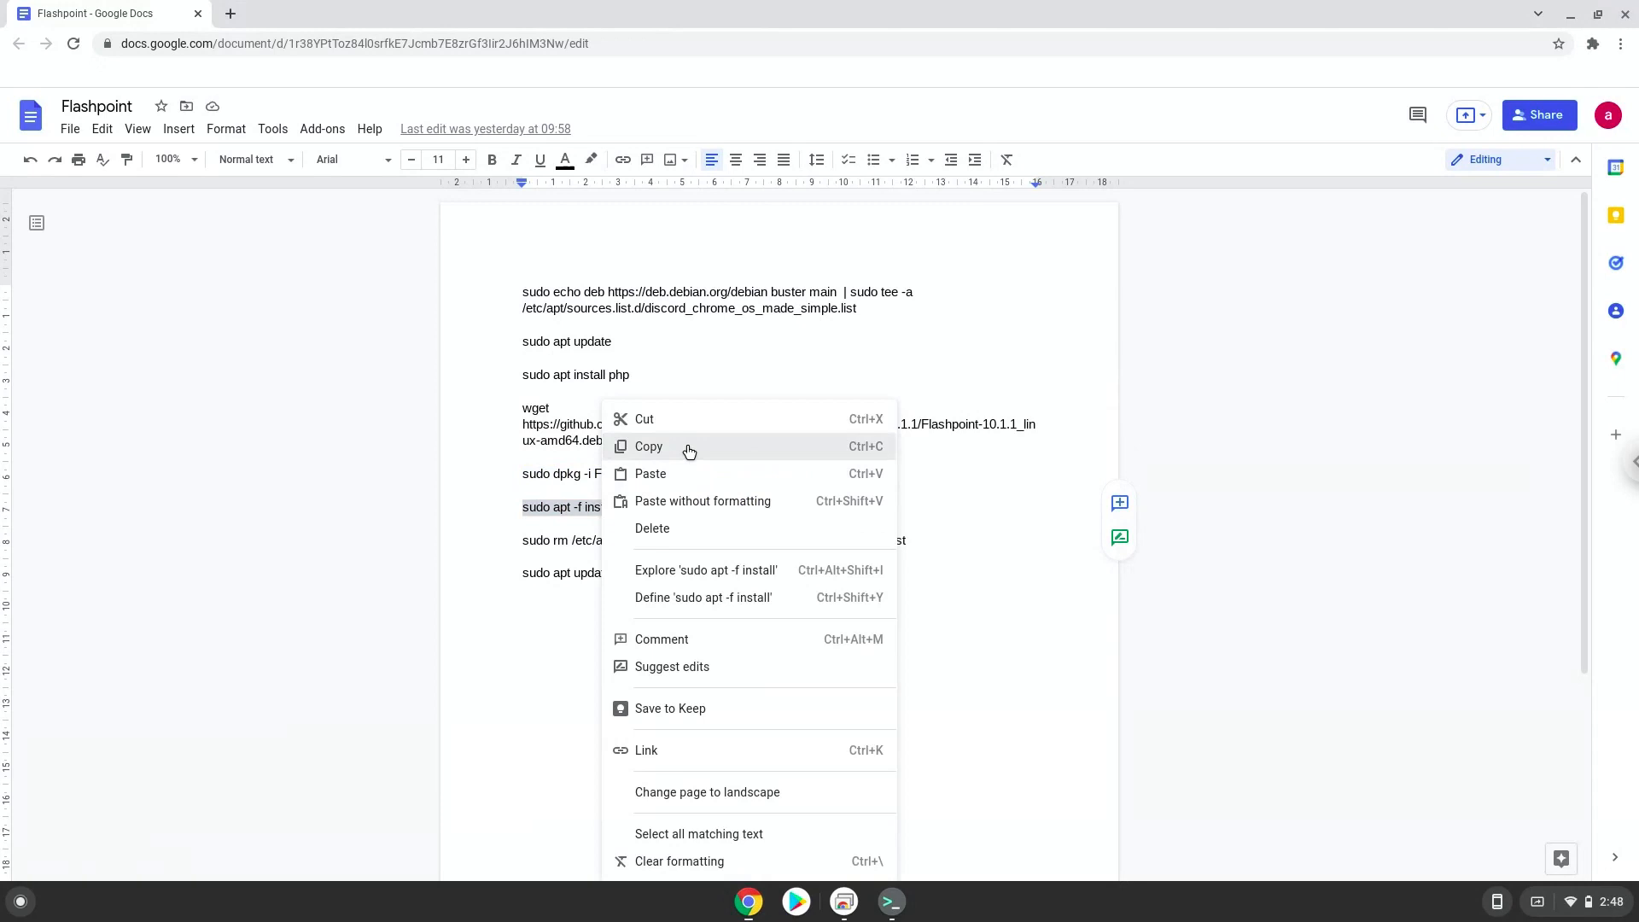
{"action": "left_click", "coordinate": [648, 447]}
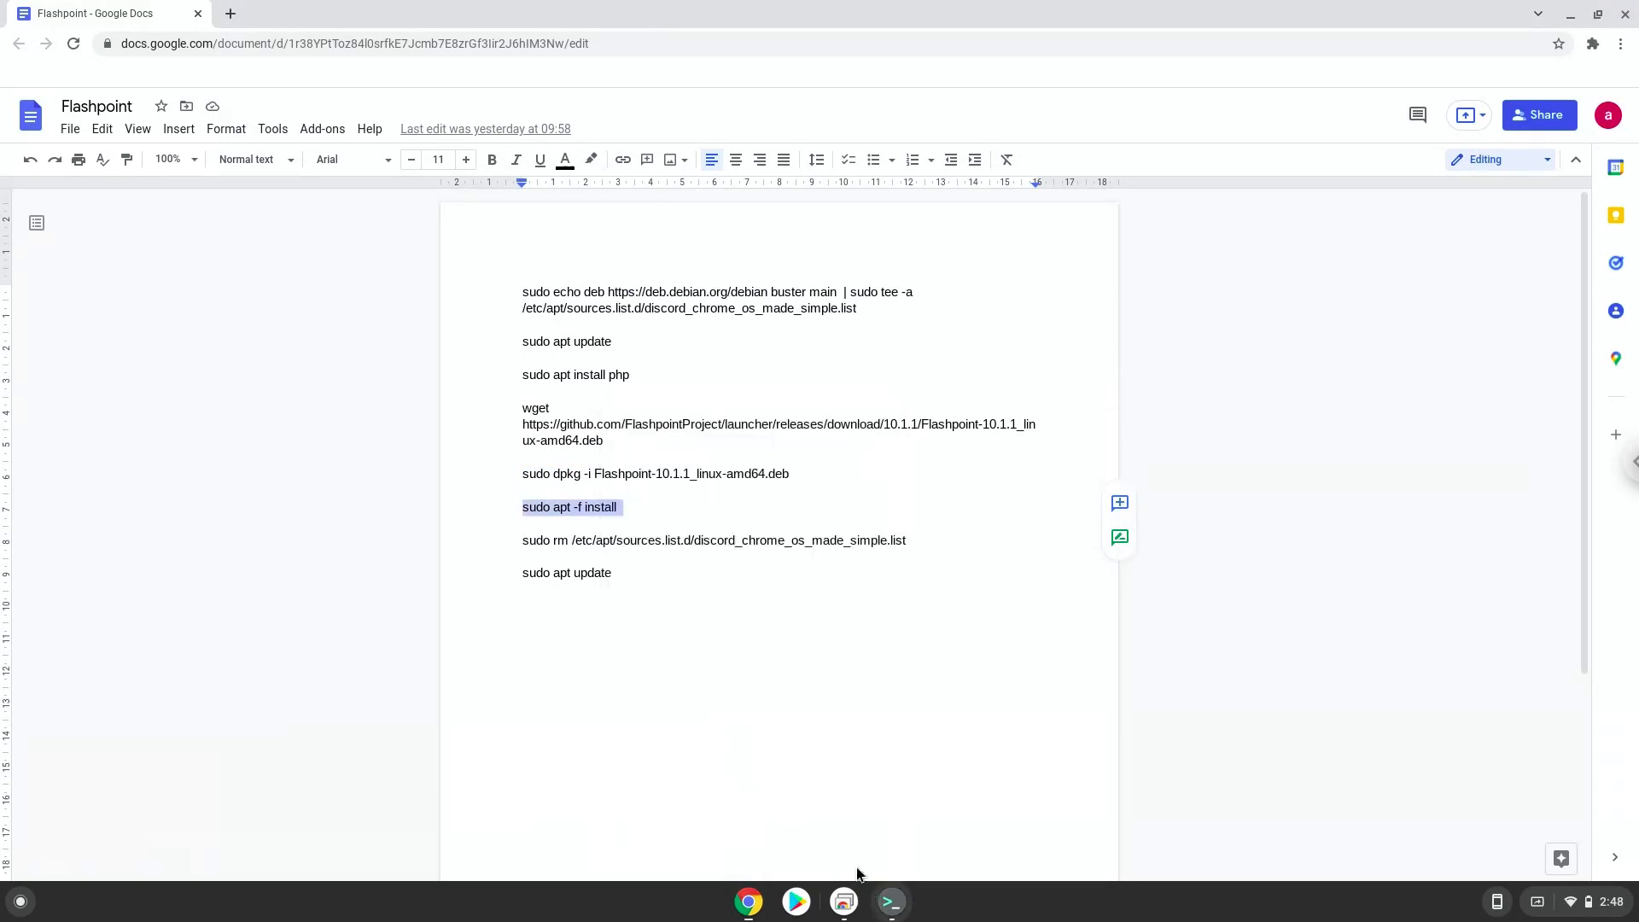
{"action": "left_click", "coordinate": [889, 902]}
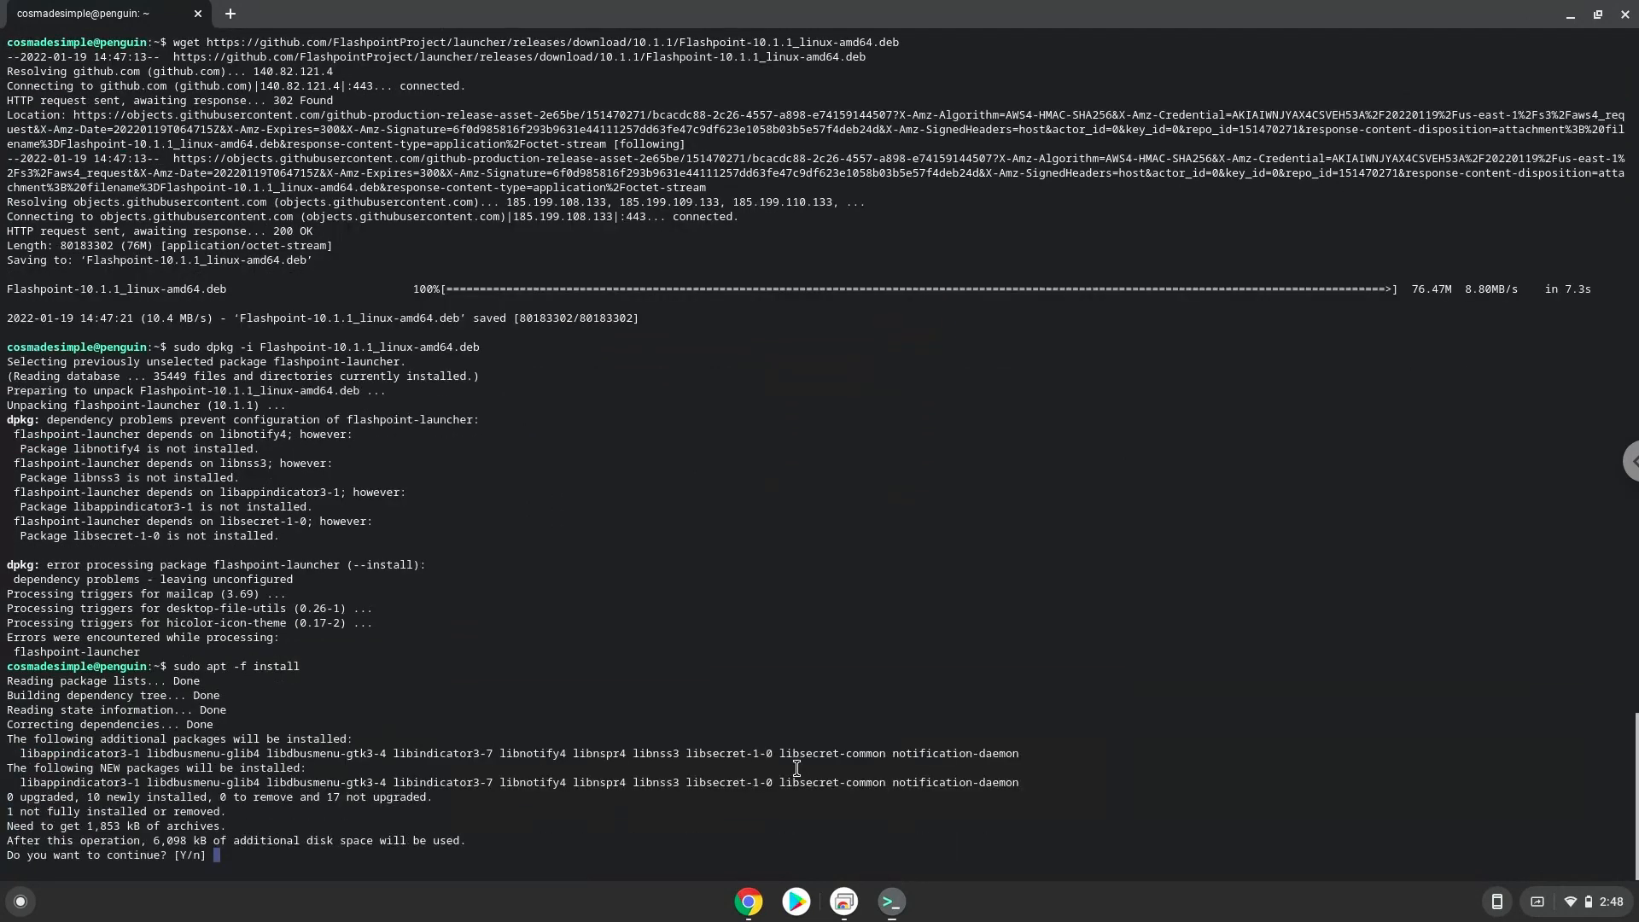
{"action": "type", "text": "Y"}
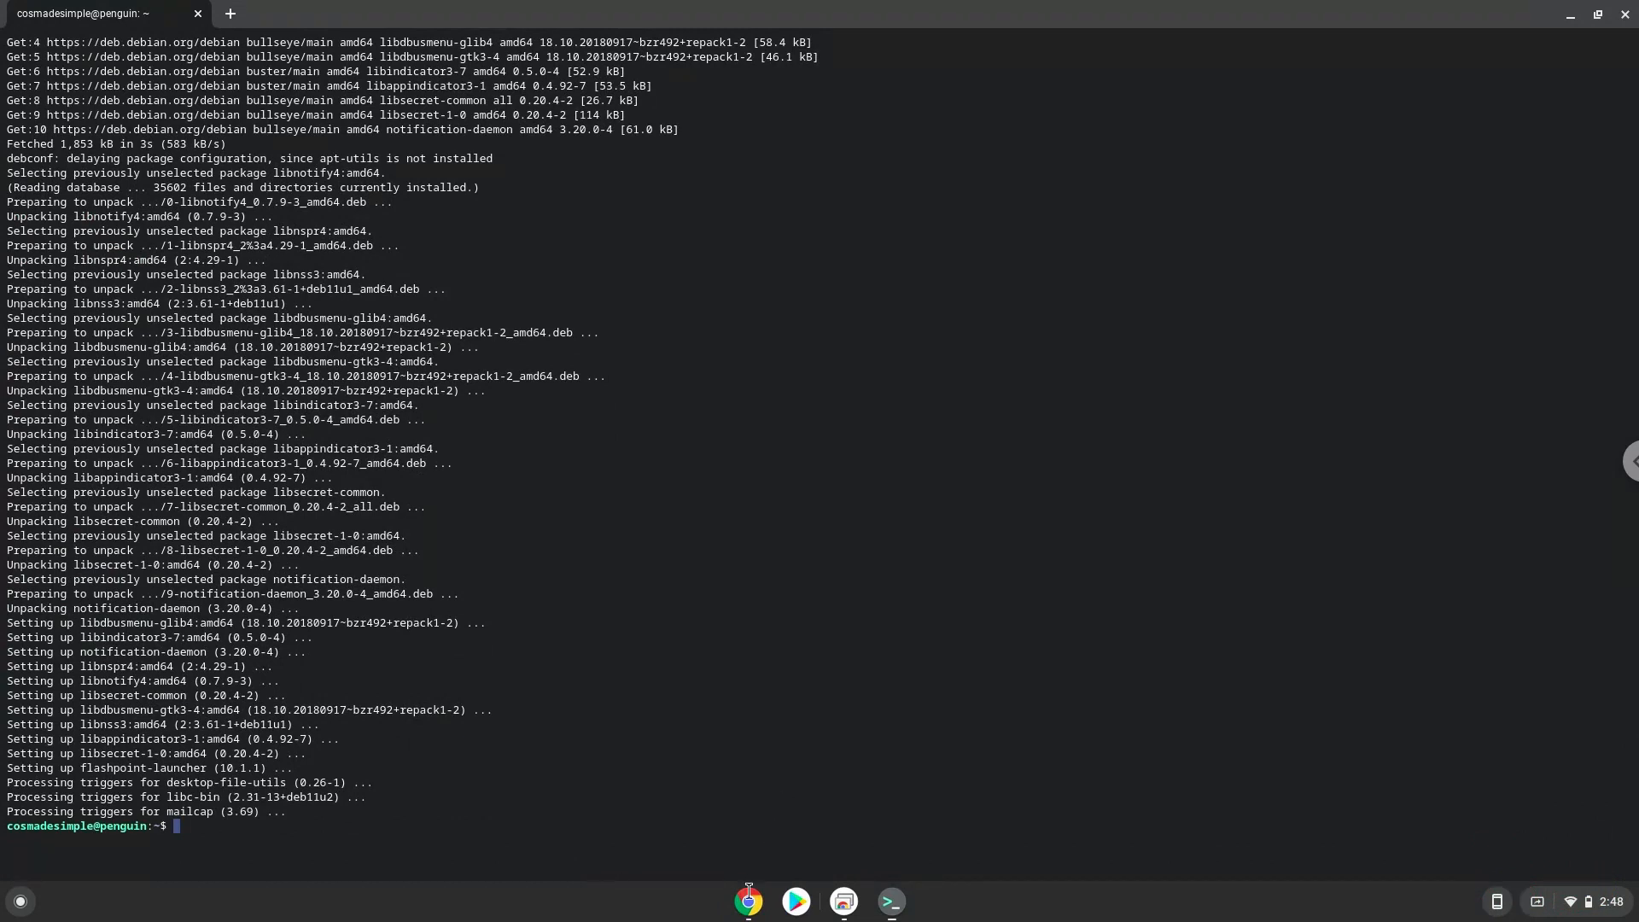
- Remove the discord source list and run sudo apt update again
{"action": "left_click", "coordinate": [749, 900]}
{"action": "type", "text": "sudo rm /etc/apt/sources.list.d/discord_chrome_os_made_simple.list"}
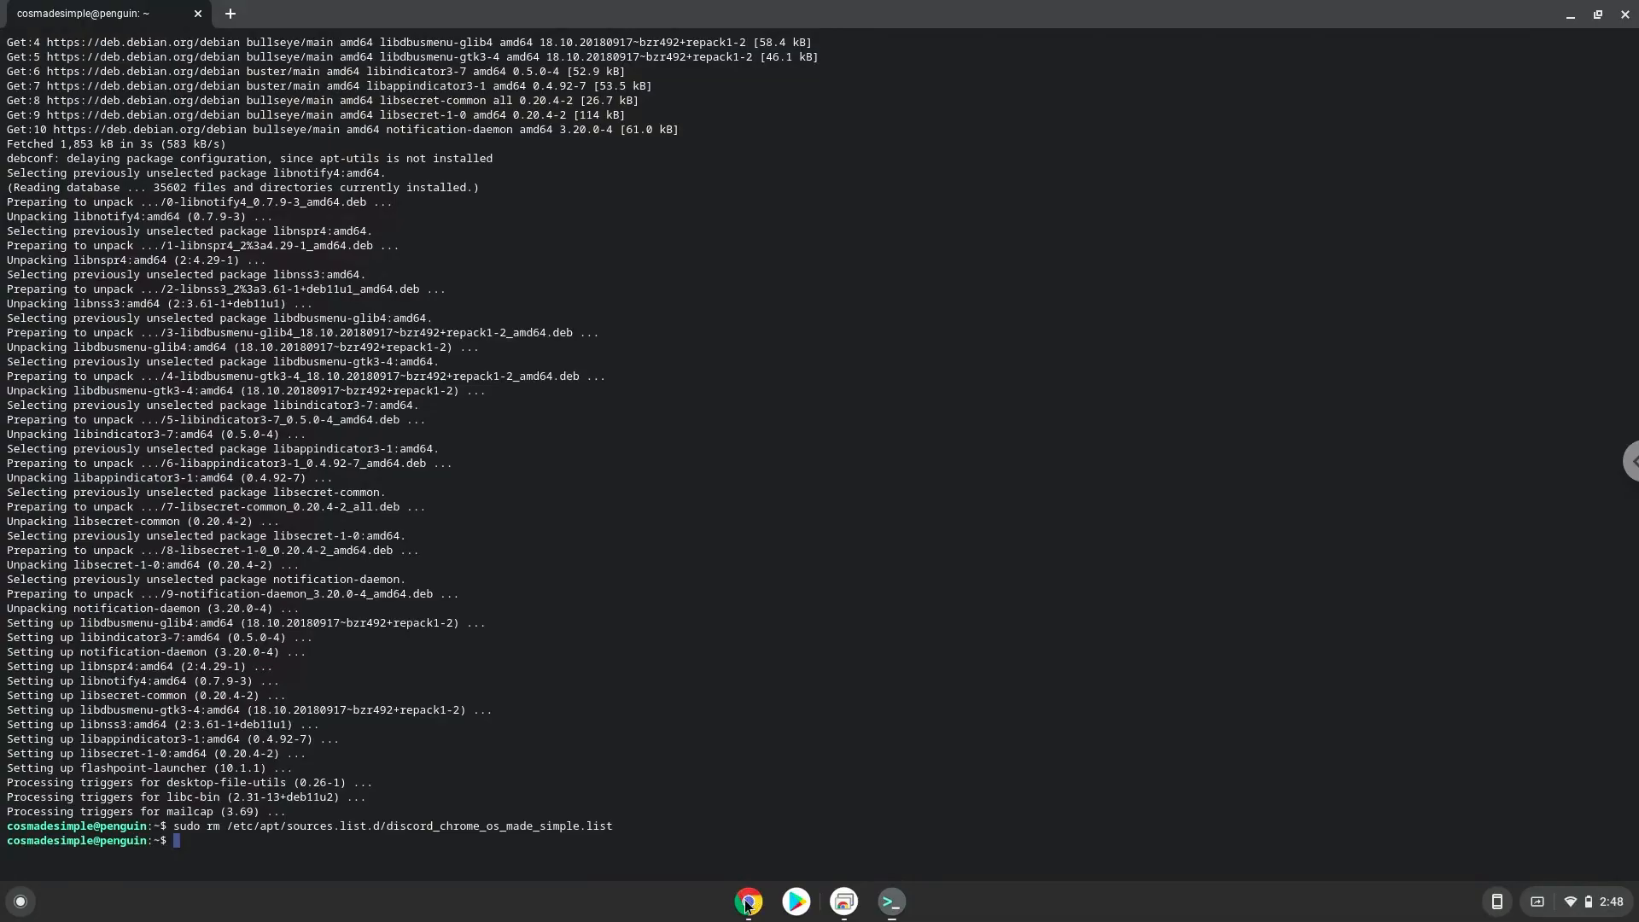
{"action": "left_click", "coordinate": [748, 900]}
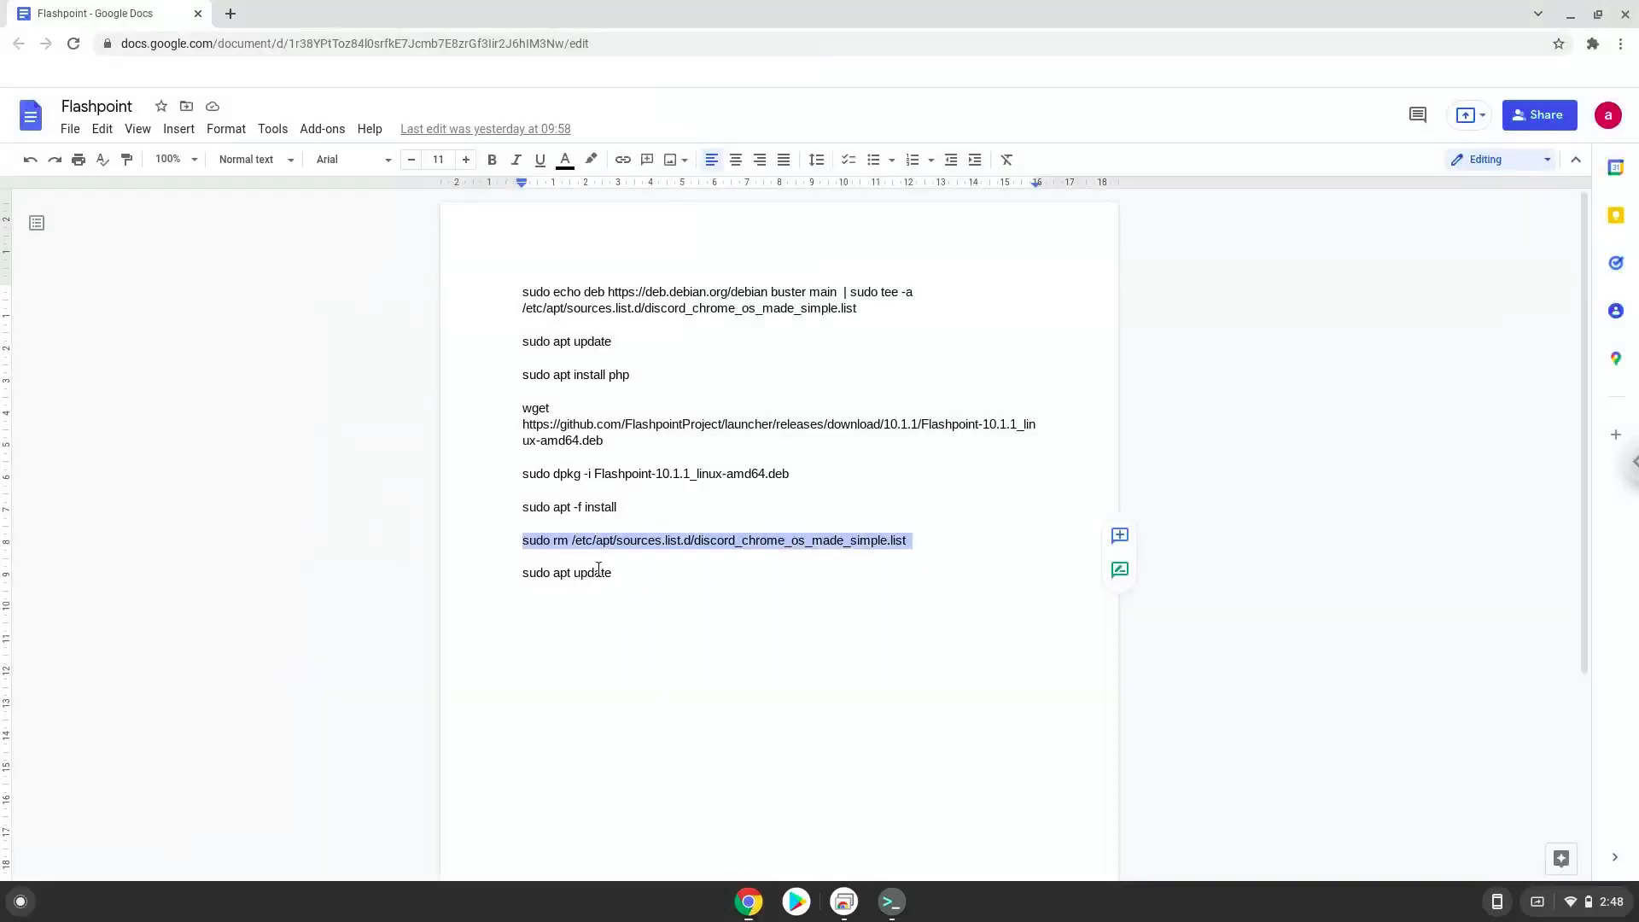
{"action": "right_click", "coordinate": [567, 572]}
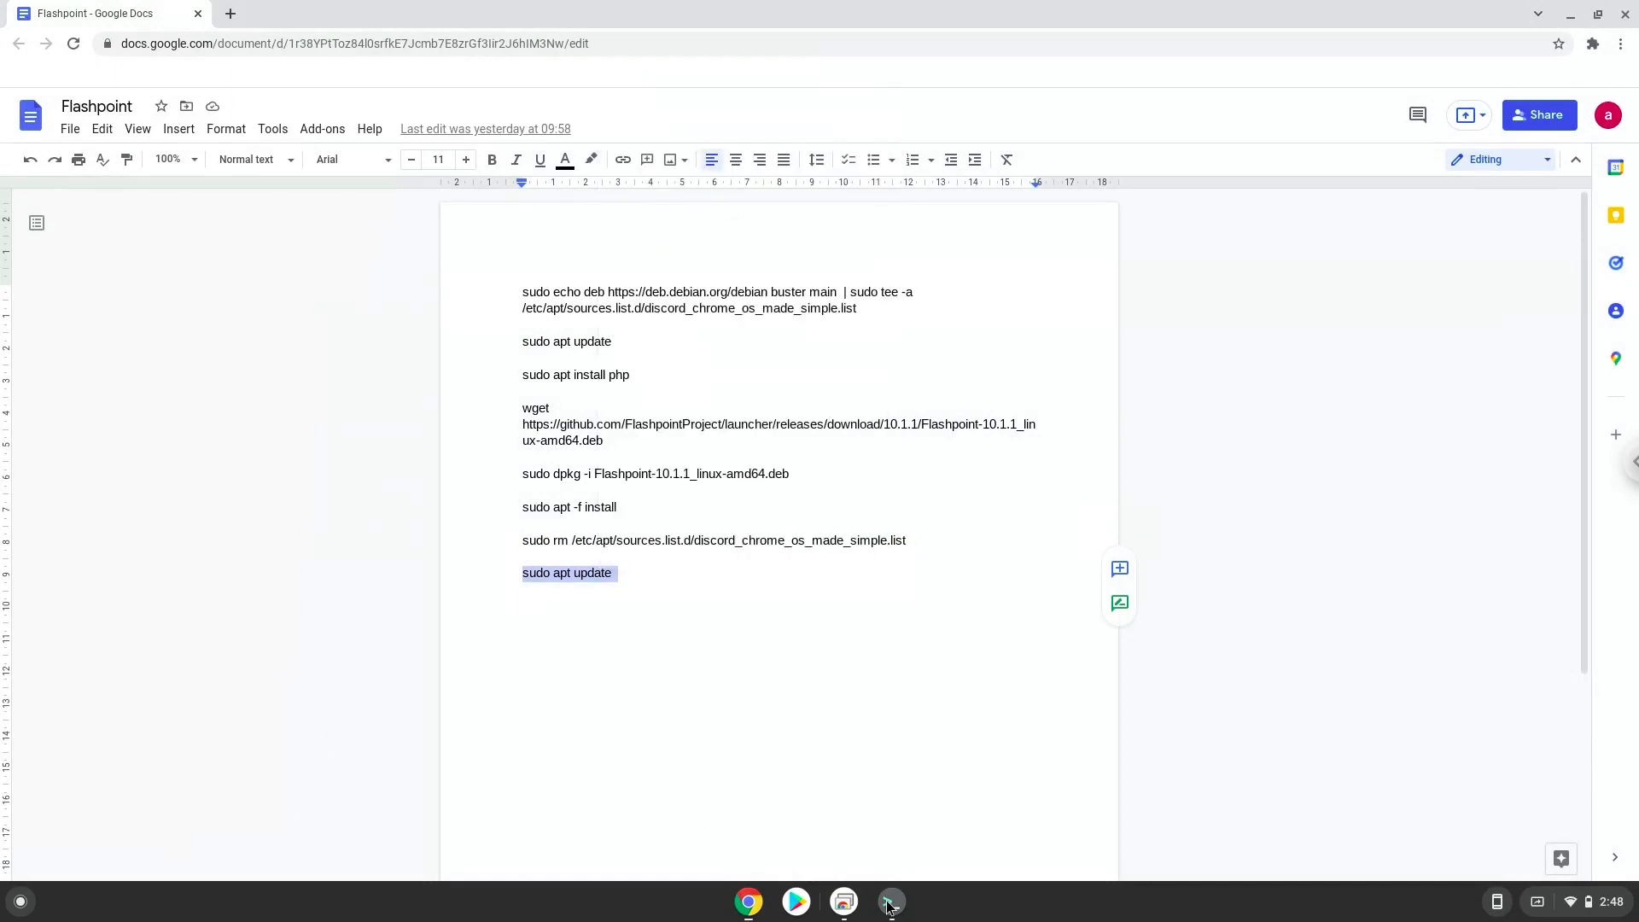
{"action": "left_click", "coordinate": [889, 901]}
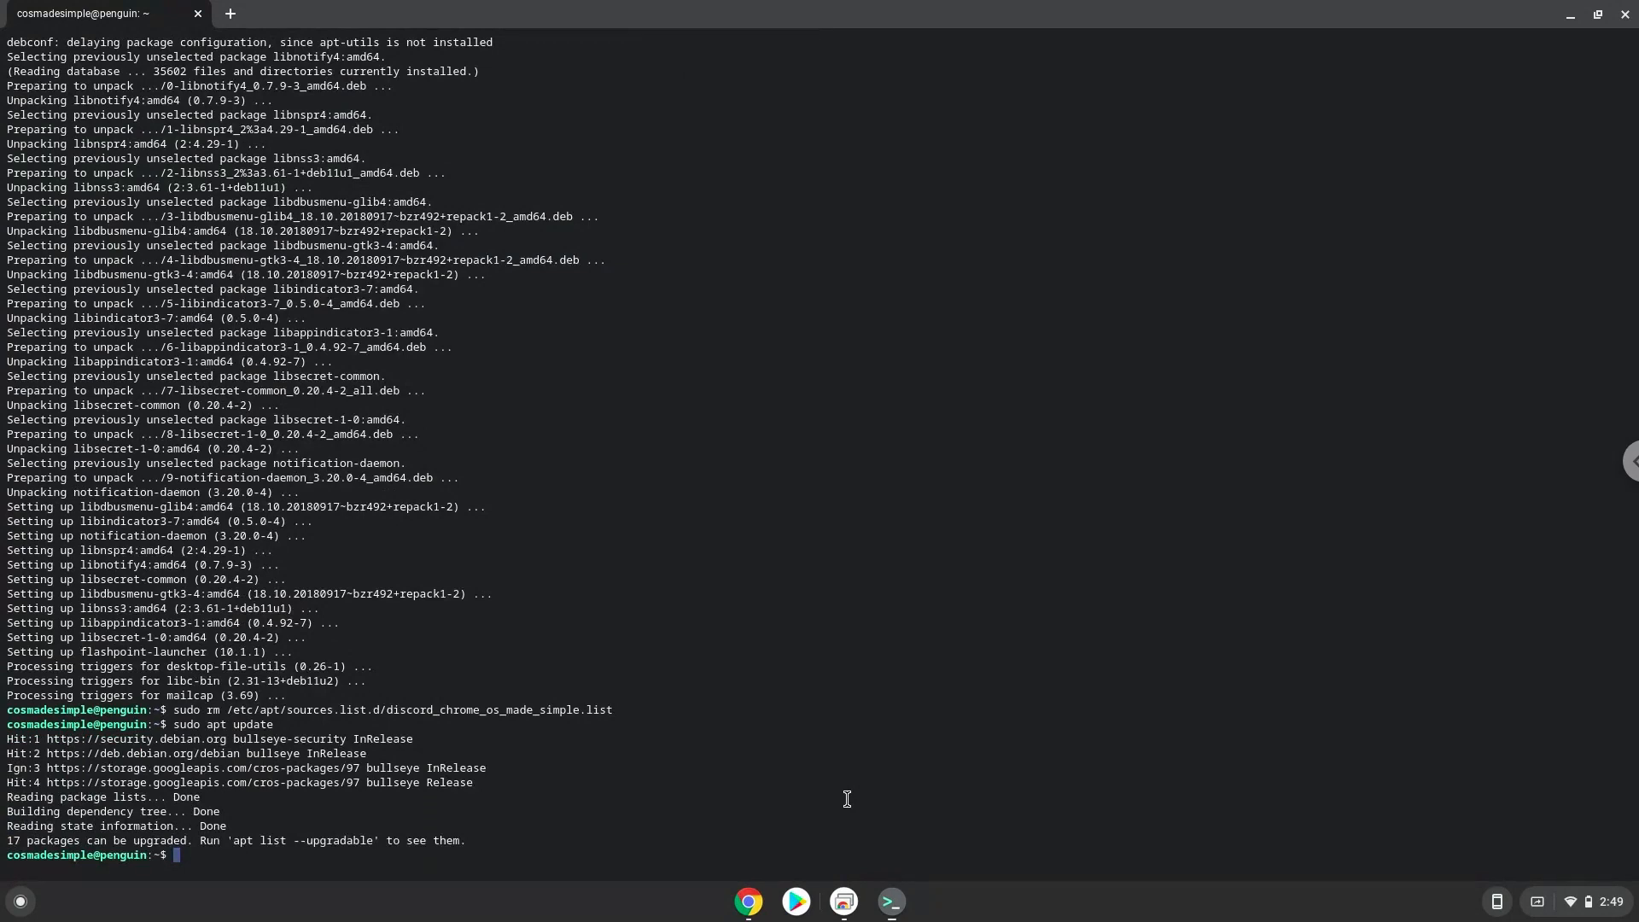
{"action": "mouse_move", "coordinate": [1619, 26]}
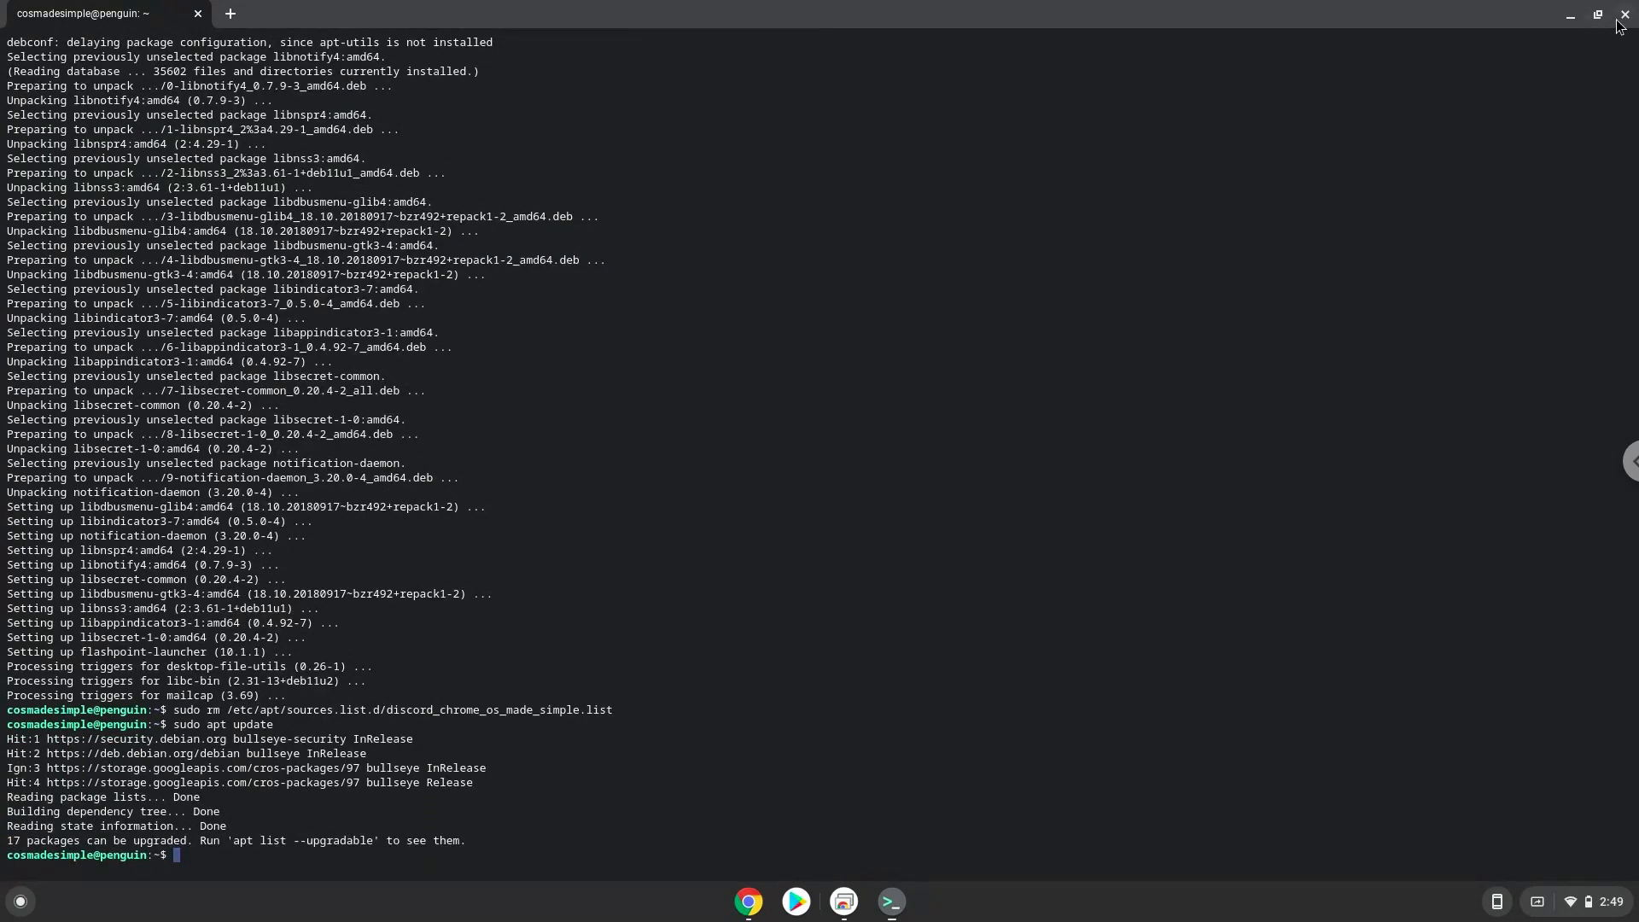
- Close Terminal, launch Flashpoint from the Linux apps folder, and maximize its window
{"action": "left_click", "coordinate": [1621, 14]}
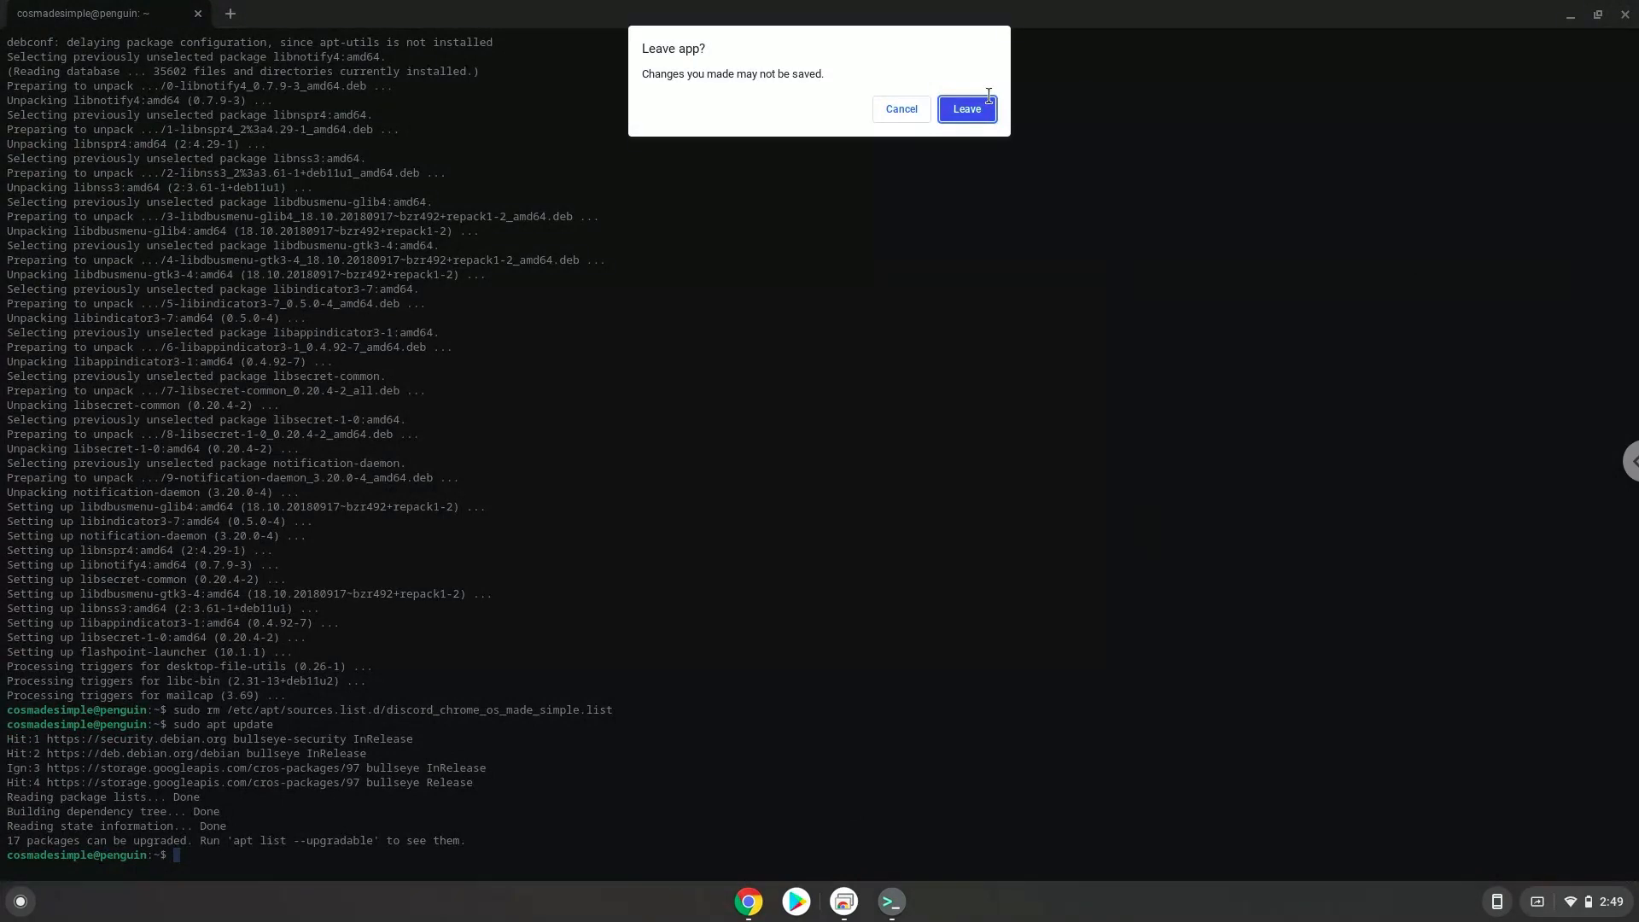
{"action": "left_click", "coordinate": [965, 109]}
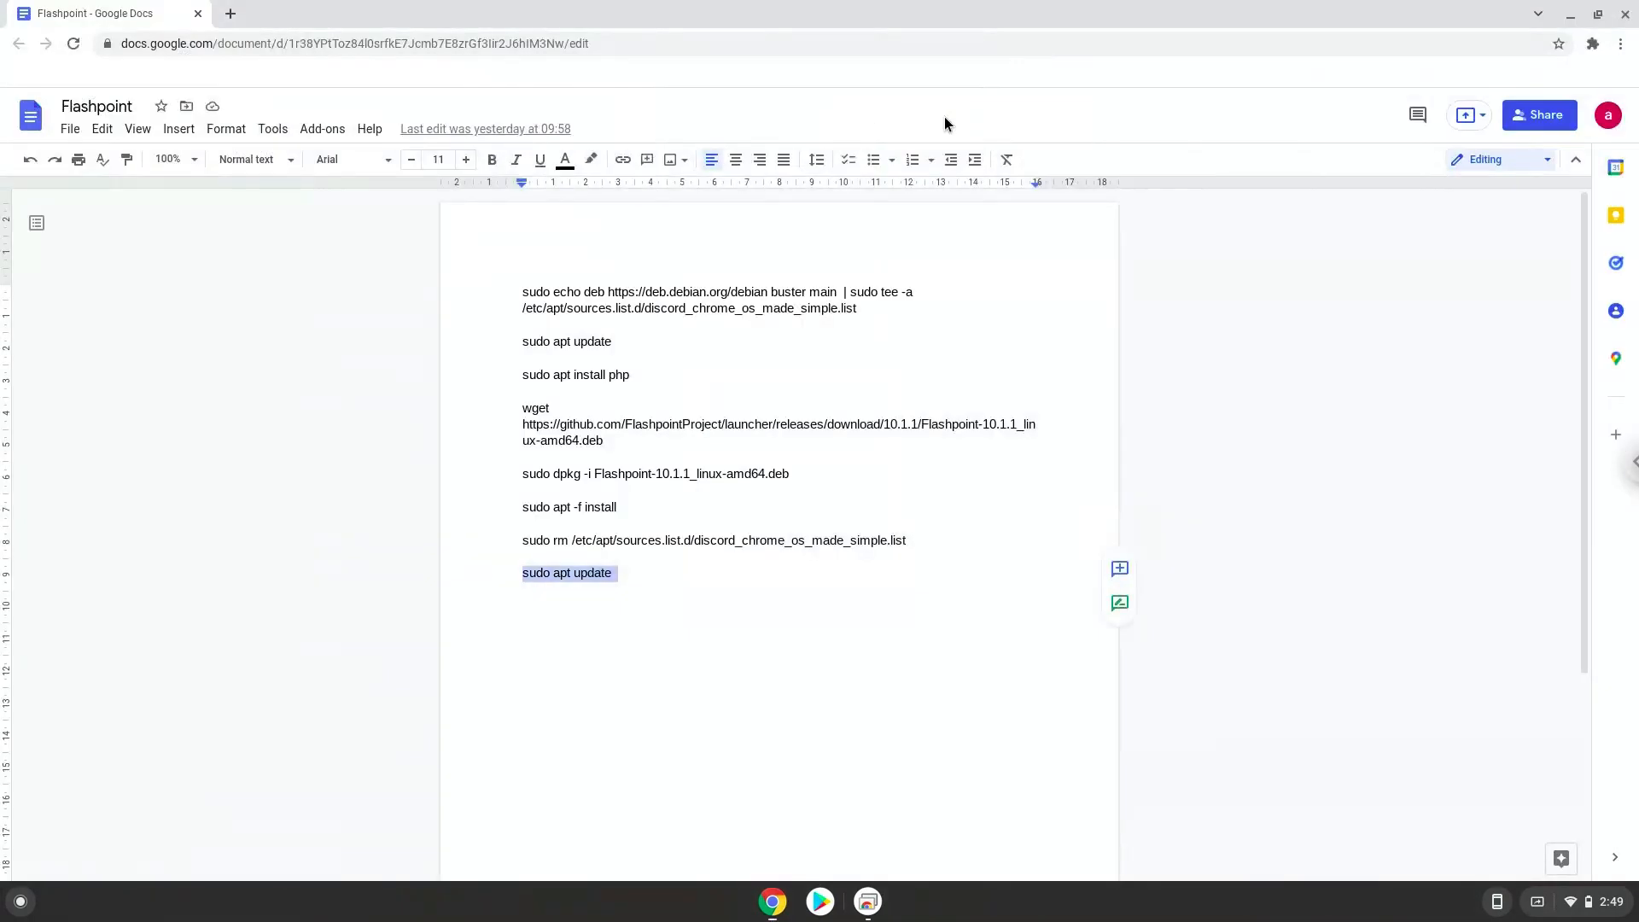
{"action": "mouse_move", "coordinate": [17, 904]}
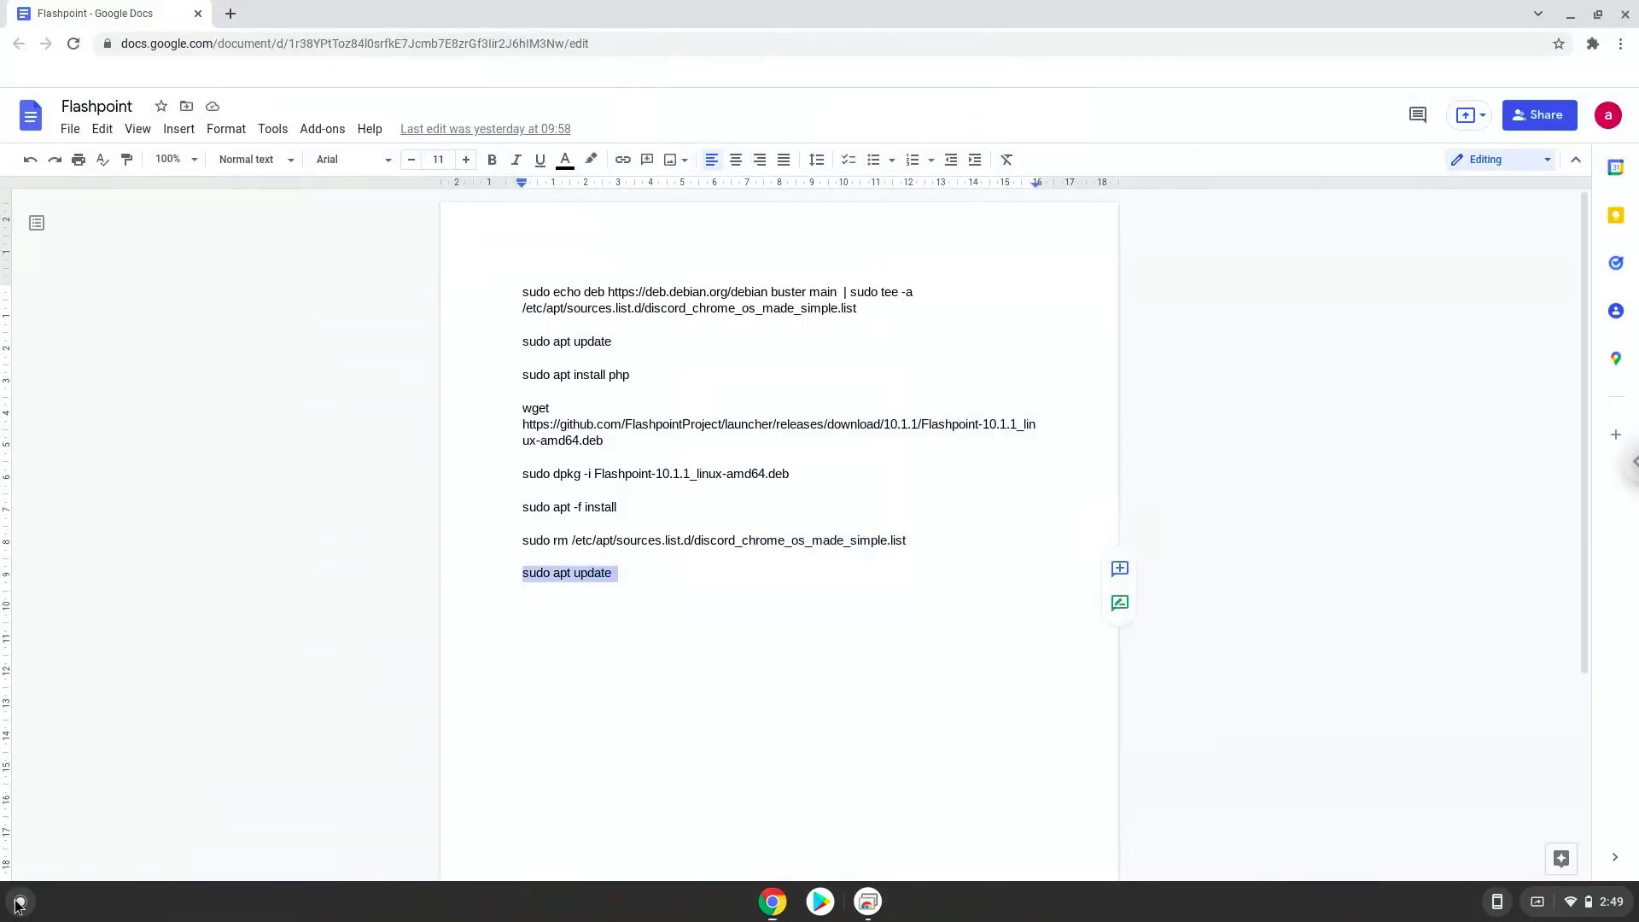
{"action": "left_click", "coordinate": [18, 901]}
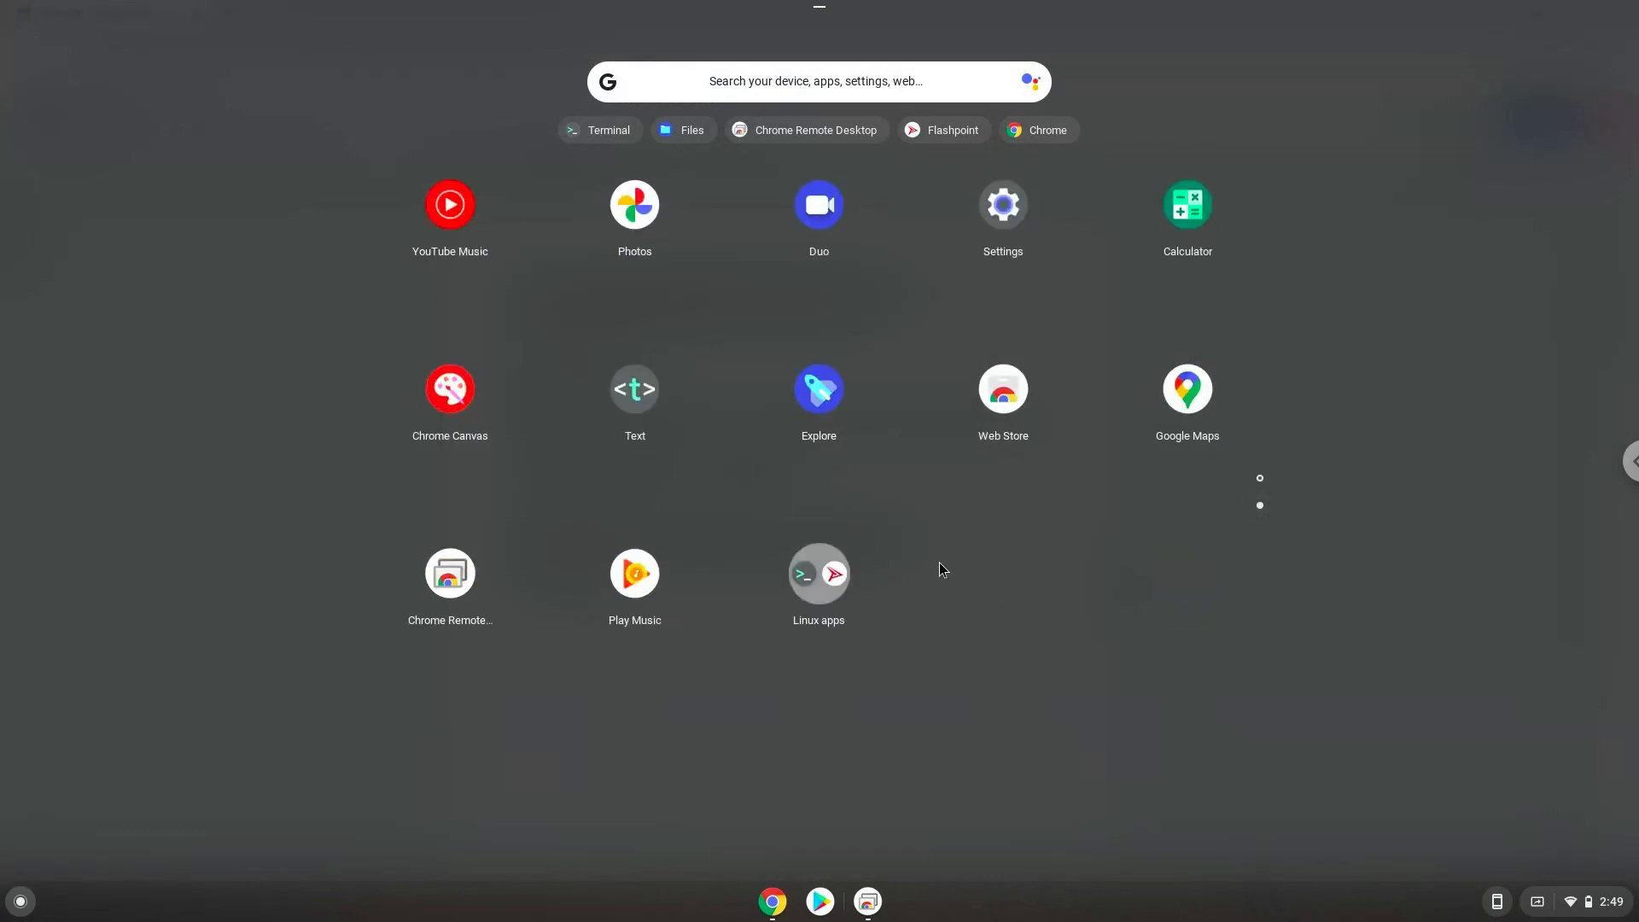
{"action": "left_click", "coordinate": [819, 573]}
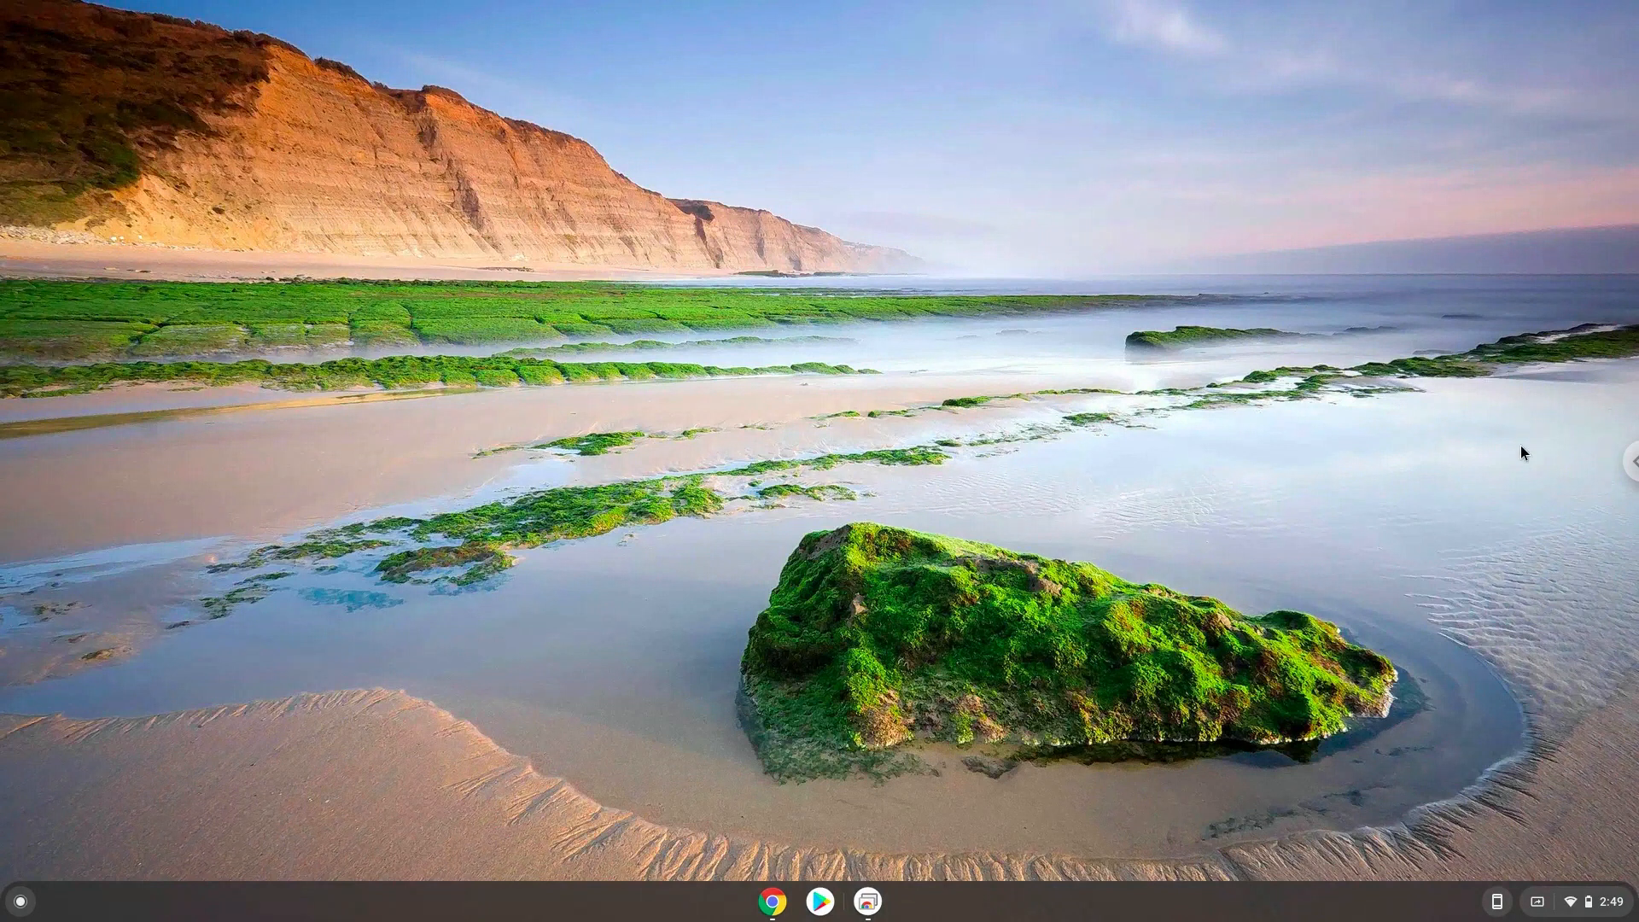
{"action": "mouse_move", "coordinate": [1523, 853]}
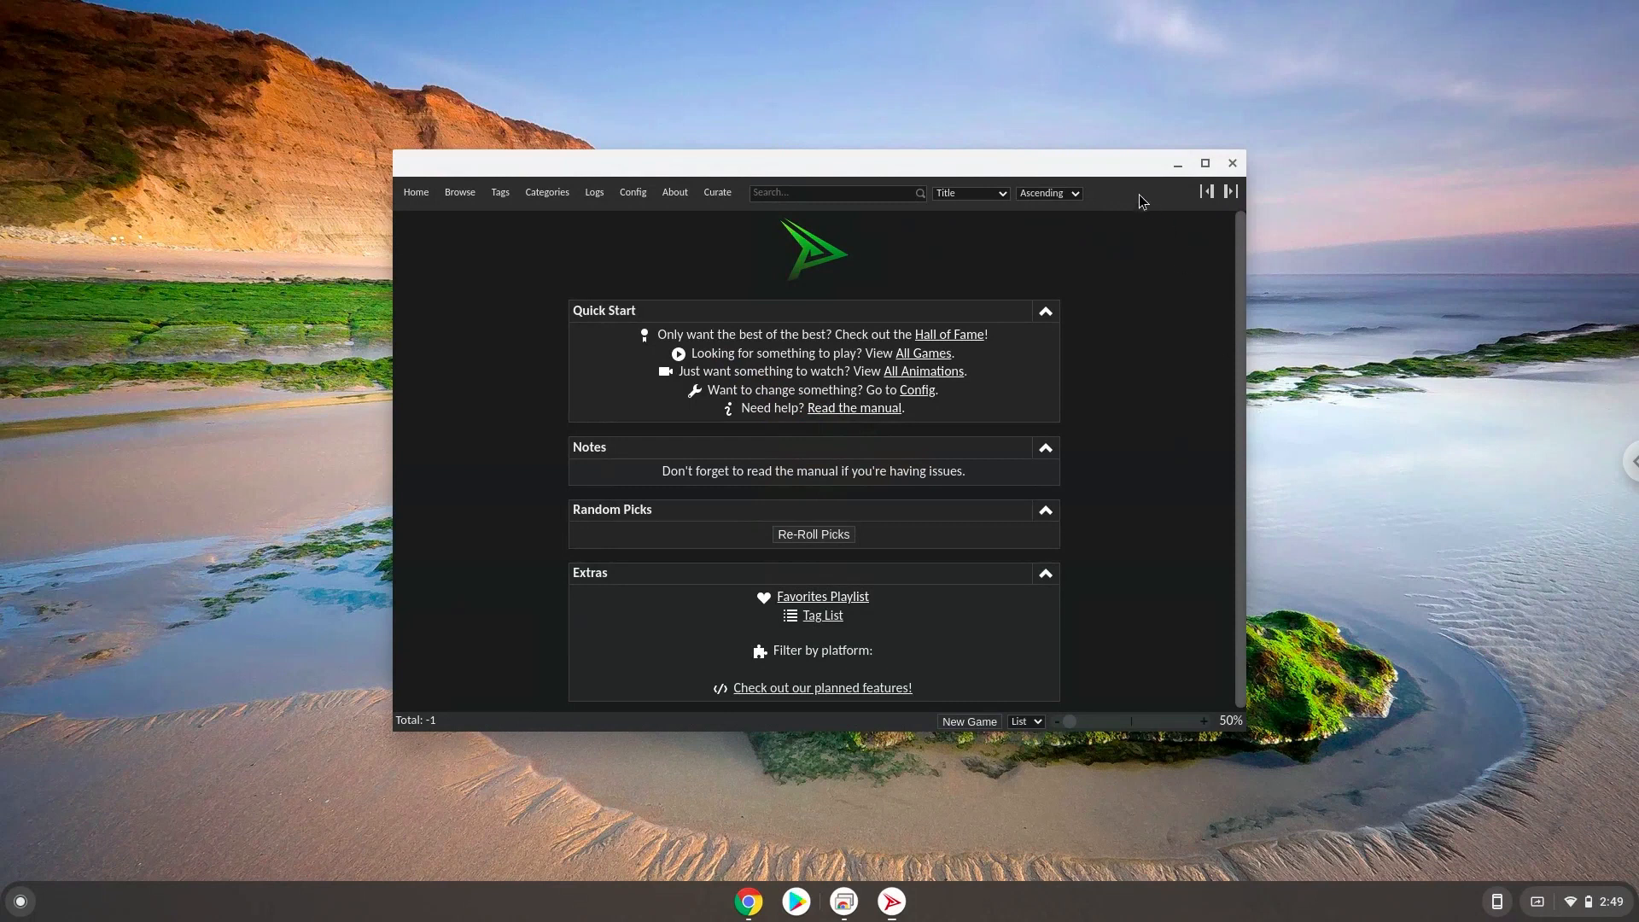
{"action": "left_click", "coordinate": [1203, 163]}
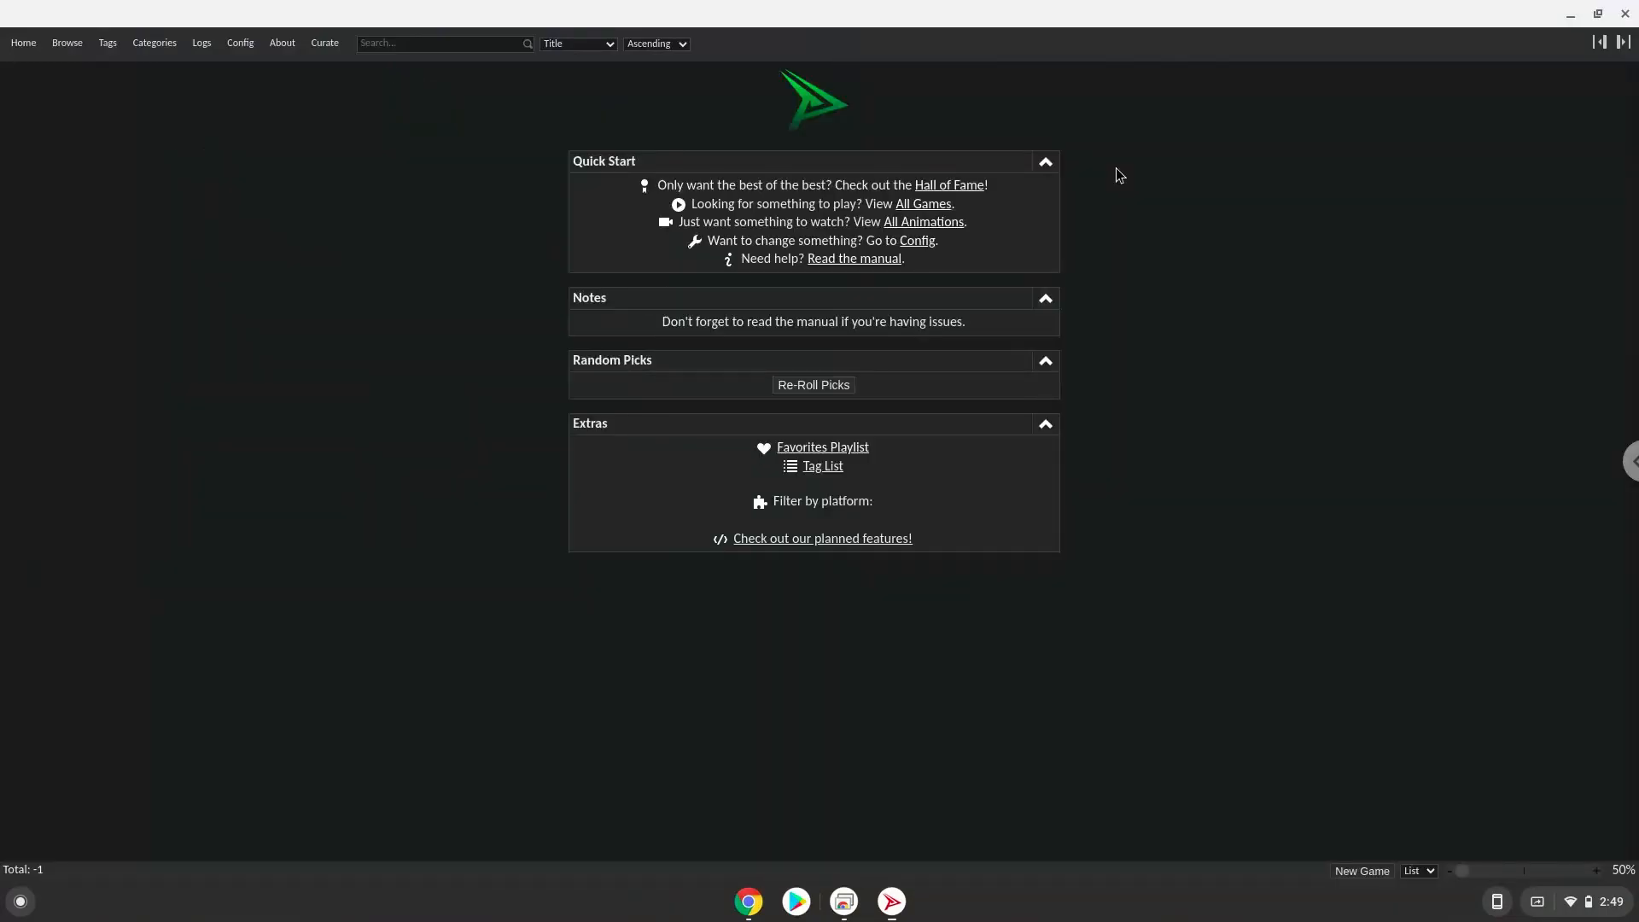